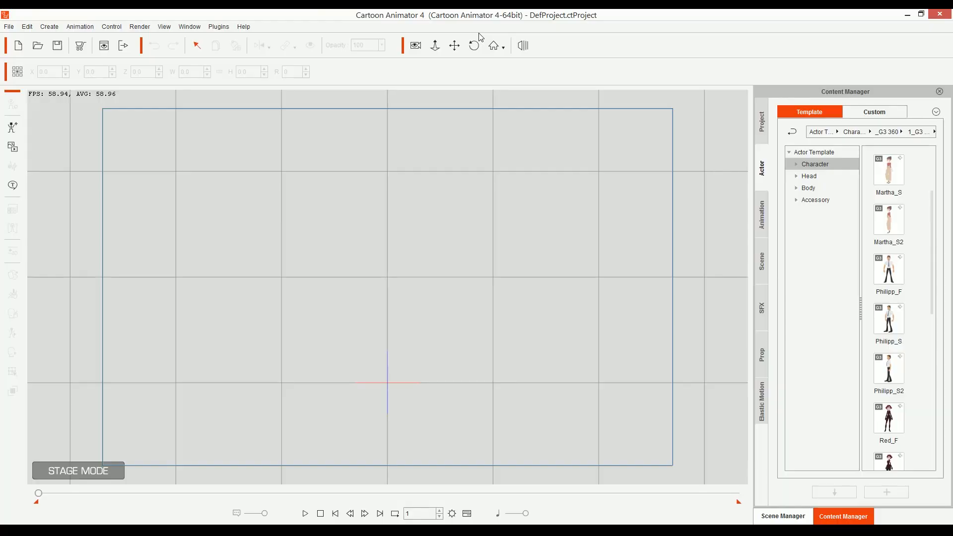
mouse_move(460, 174)
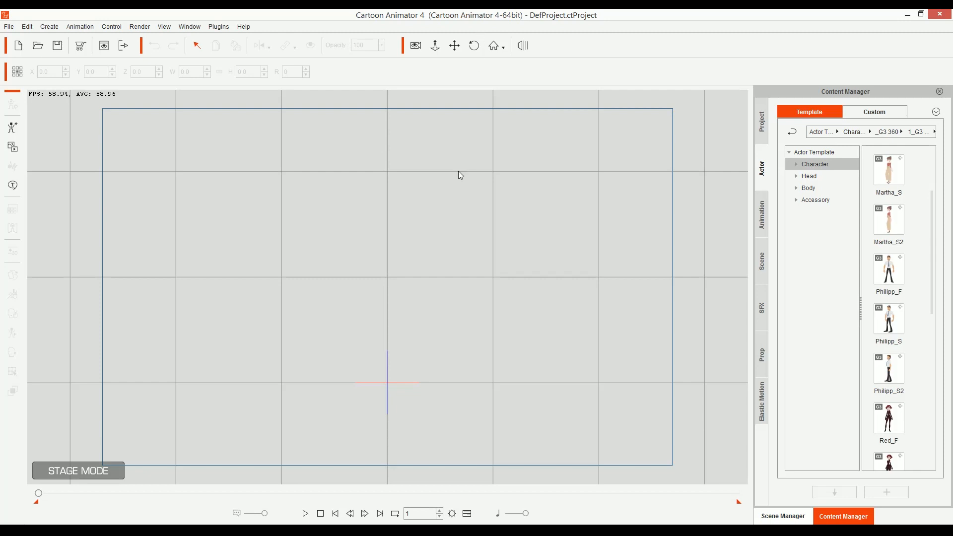
mouse_move(446, 297)
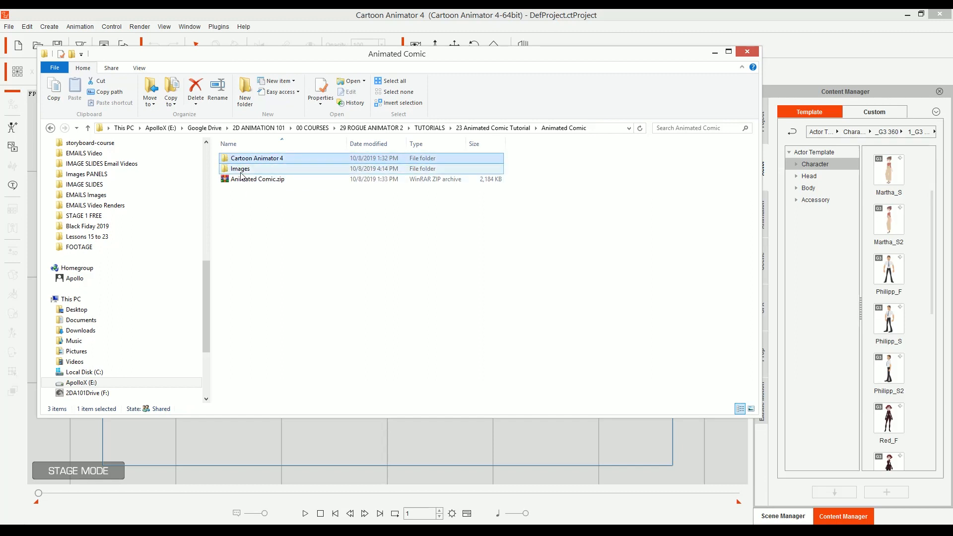
Browse from the Images folder back to Animated Comic and into the Cartoon Animator 4 folder.
double_click(239, 168)
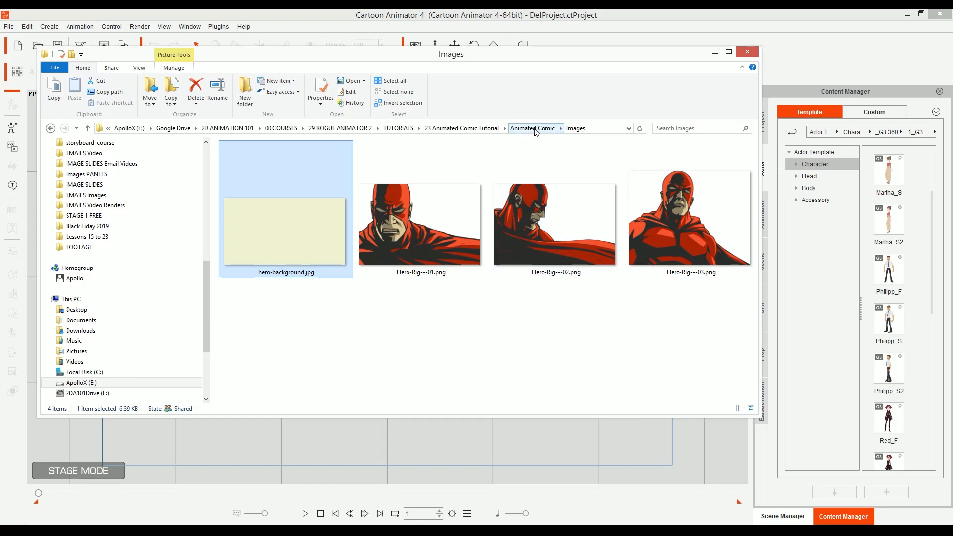
left_click(532, 128)
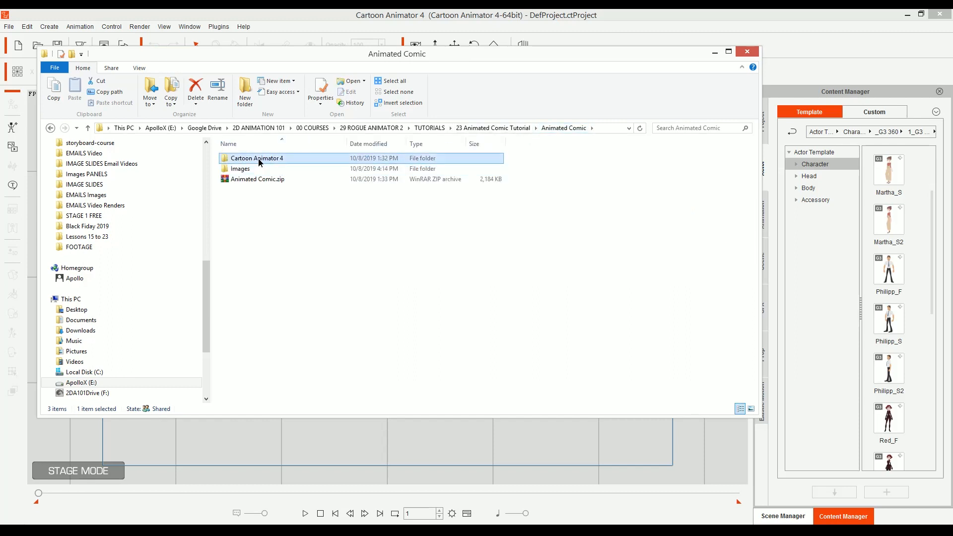
double_click(257, 158)
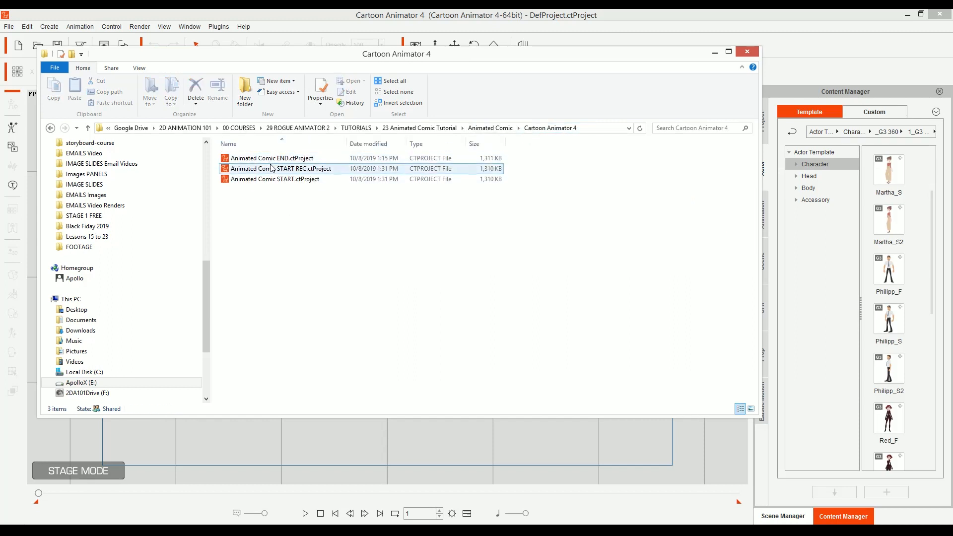
Look through the START REC, START and END Animated Comic project files.
left_click(288, 169)
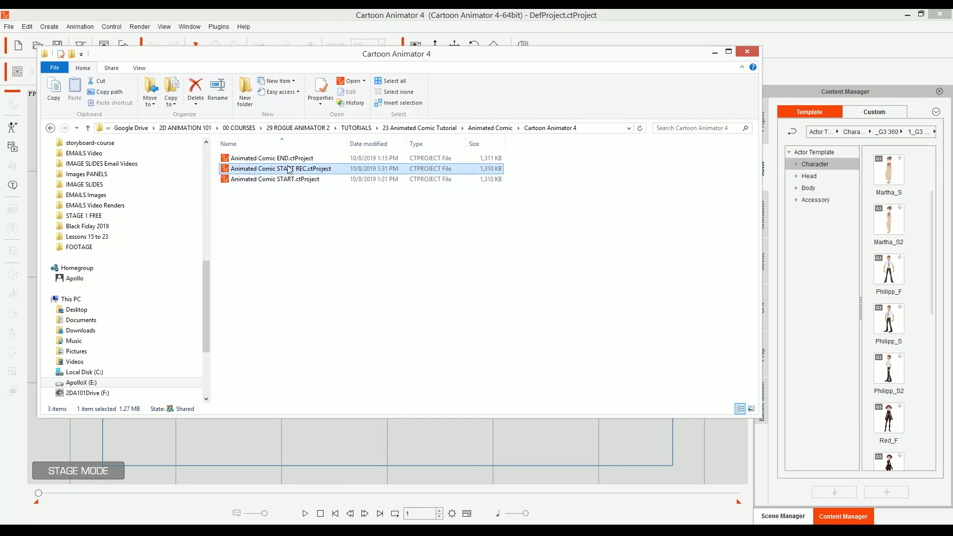
left_click(274, 179)
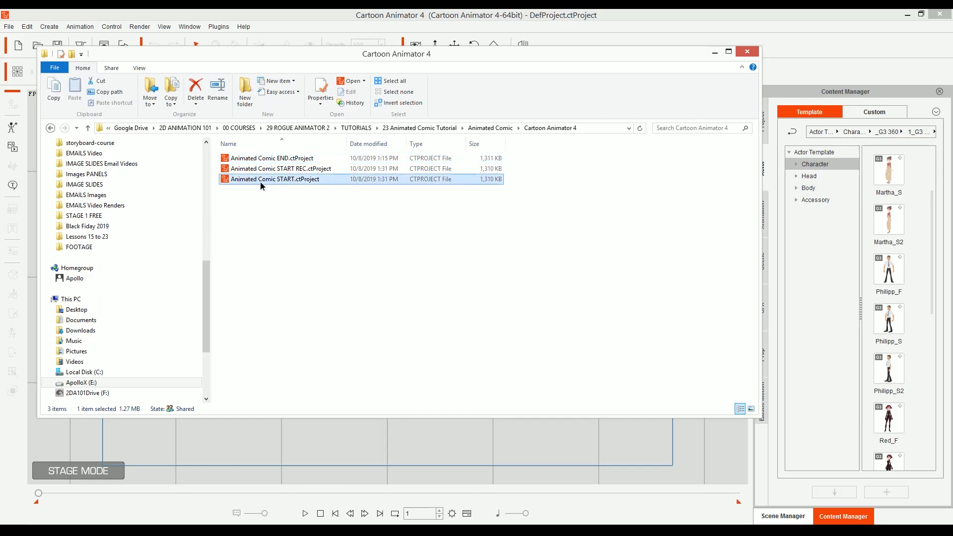
mouse_move(265, 182)
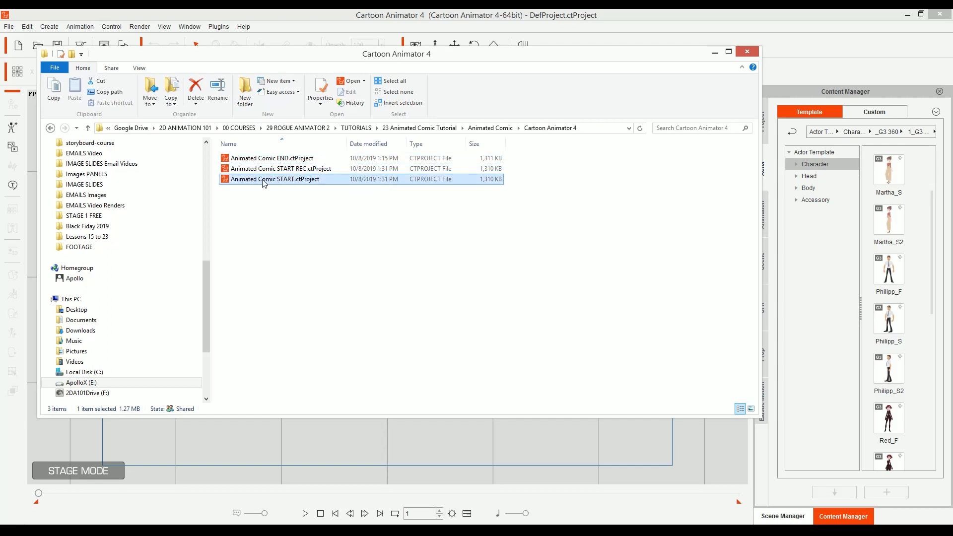
mouse_move(282, 183)
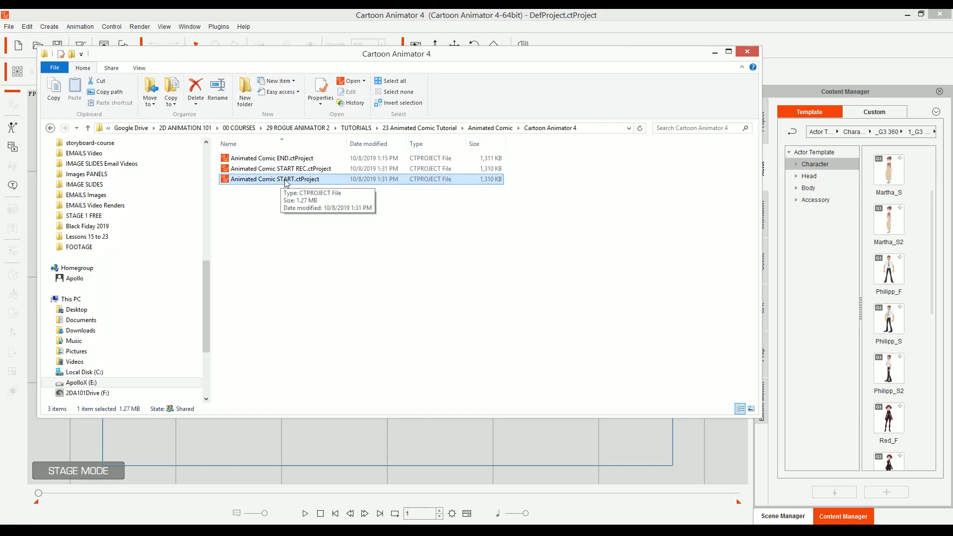
left_click(272, 158)
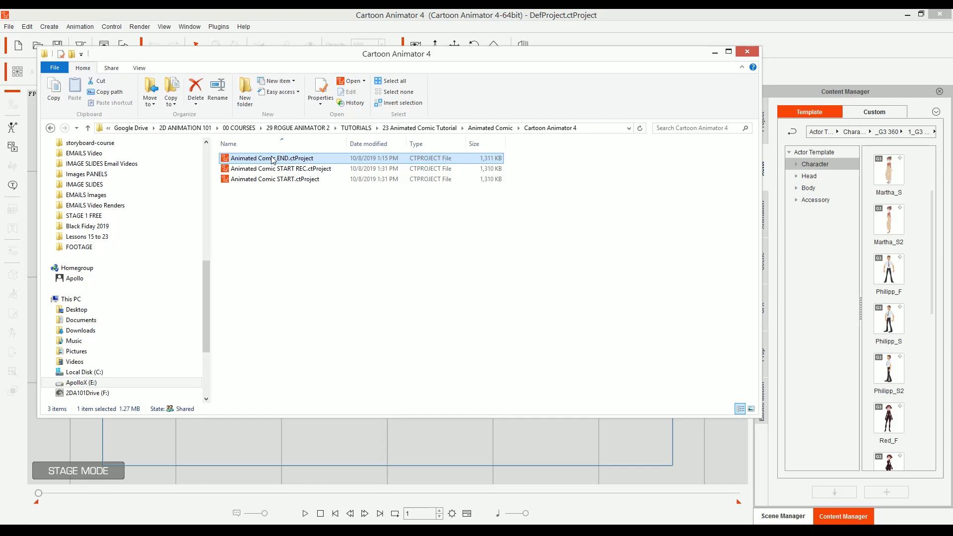
left_click(275, 179)
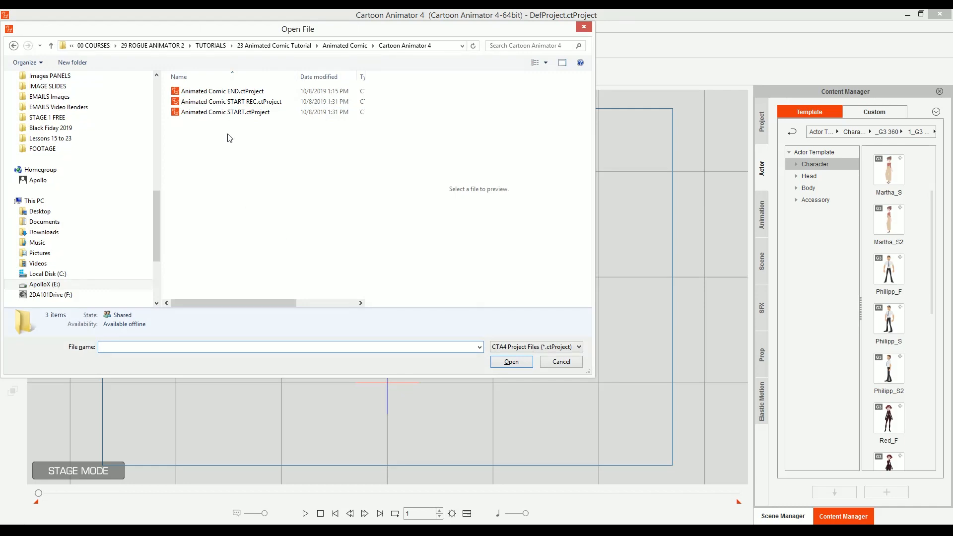
Open Animated Comic START.ctProject from the Open File dialog.
left_click(226, 111)
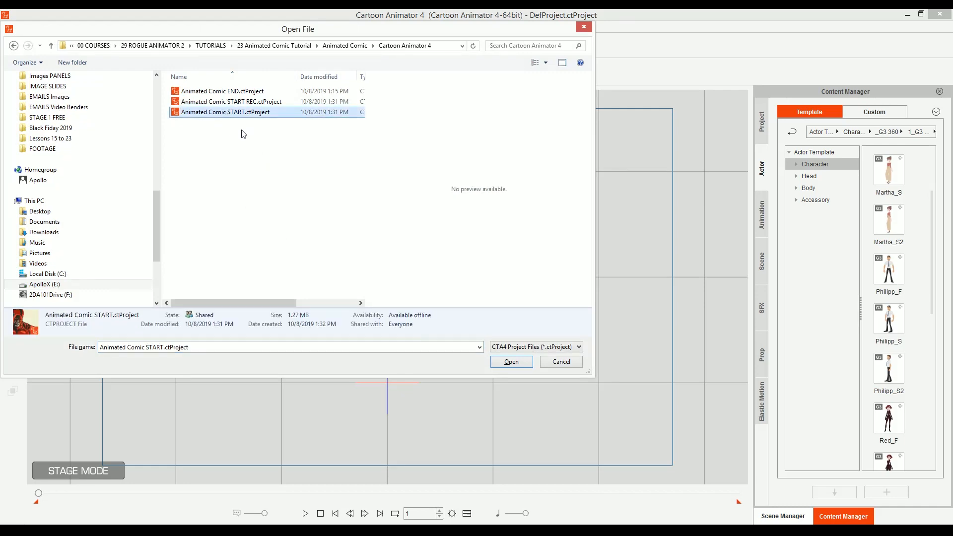
left_click(511, 361)
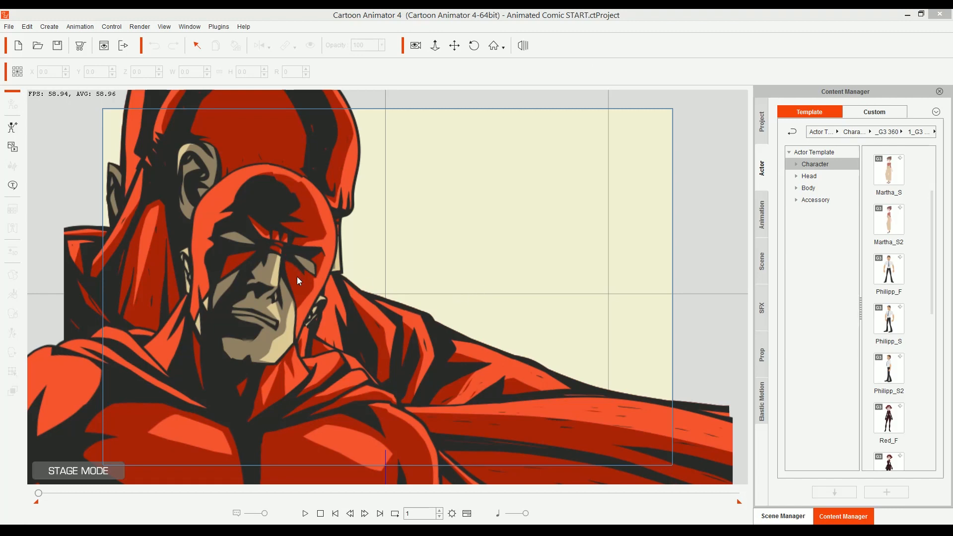
mouse_move(461, 246)
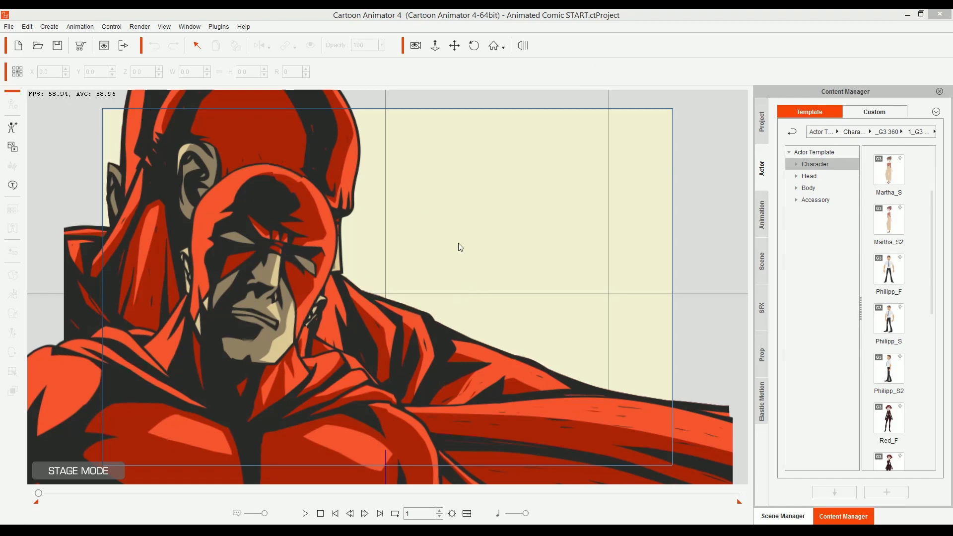
mouse_move(310, 337)
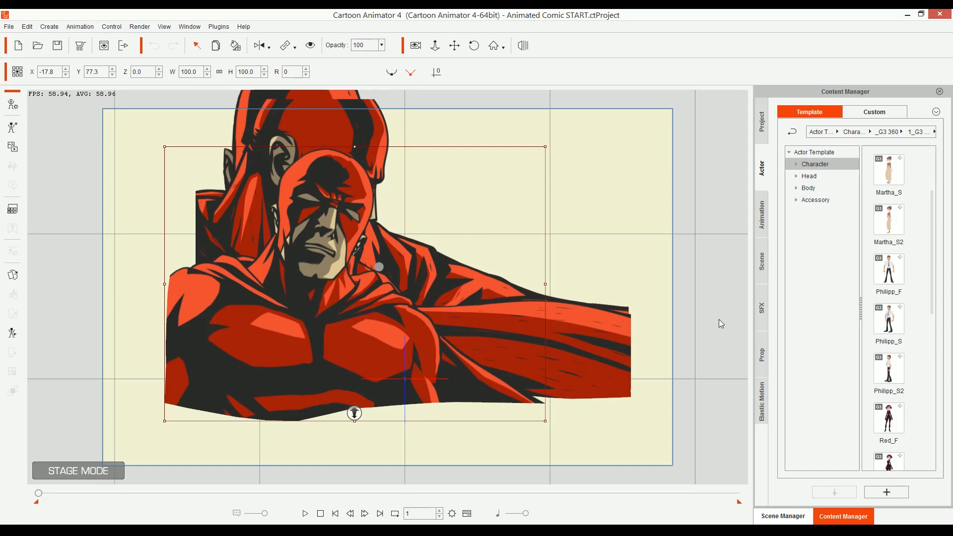
Bring up the scene's actor list and rotate Hero-Rig---01's head bone.
left_click(783, 516)
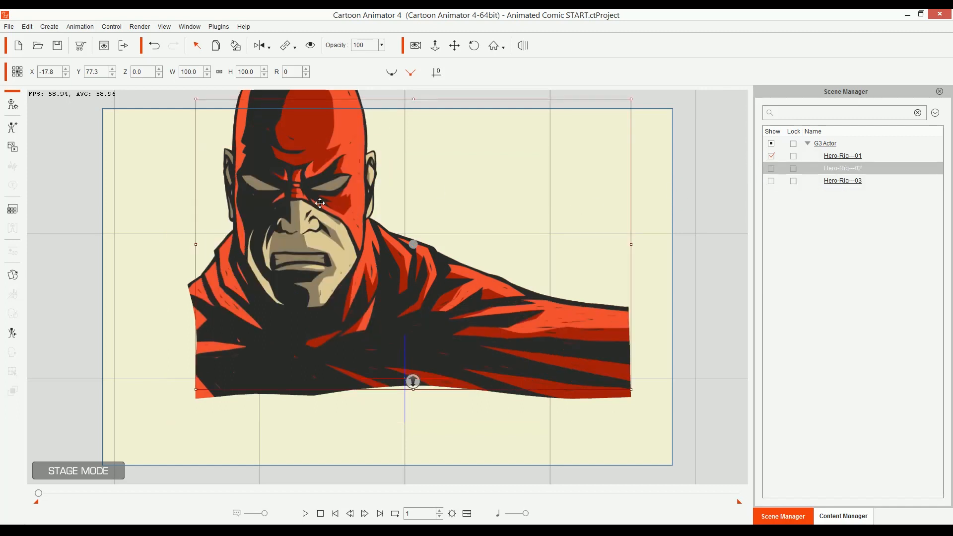
left_click_drag(320, 203, 366, 227)
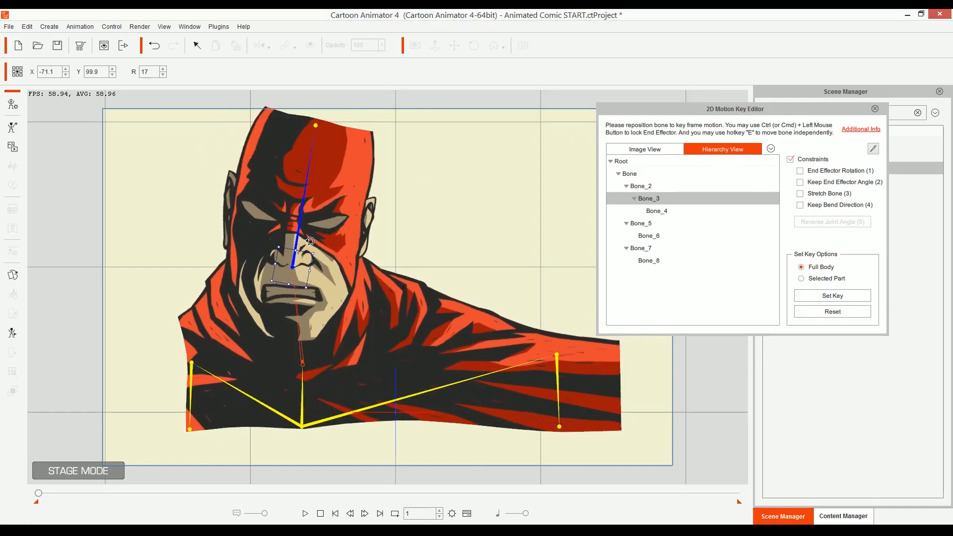
Pose Hero-Rig---01's head bone (Bone_3) and turn off bone constraints.
left_click_drag(309, 242, 295, 255)
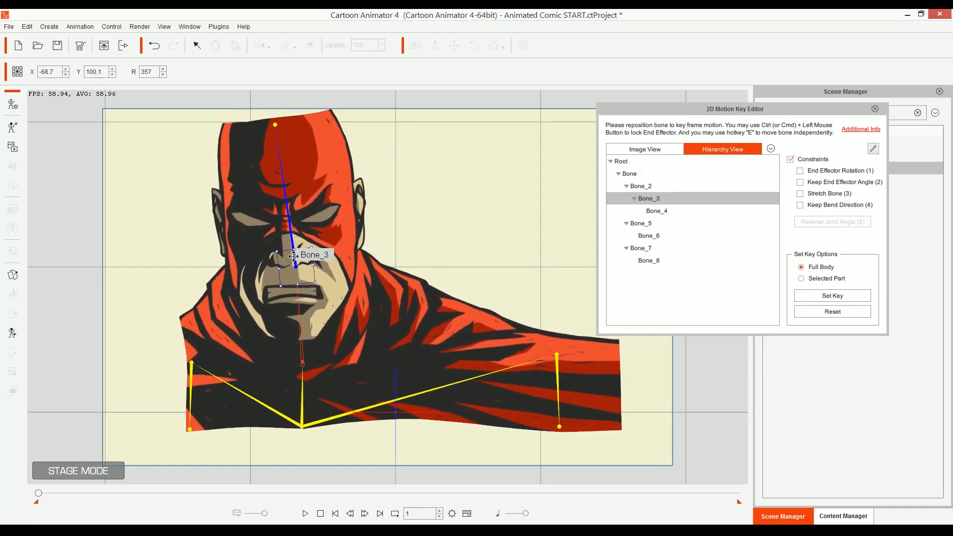
left_click_drag(295, 255, 290, 254)
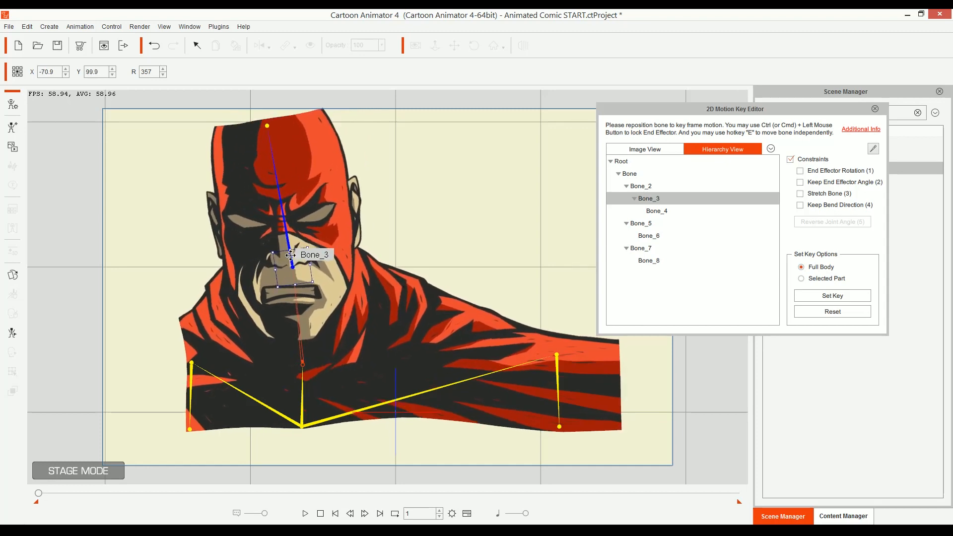
left_click_drag(291, 254, 305, 249)
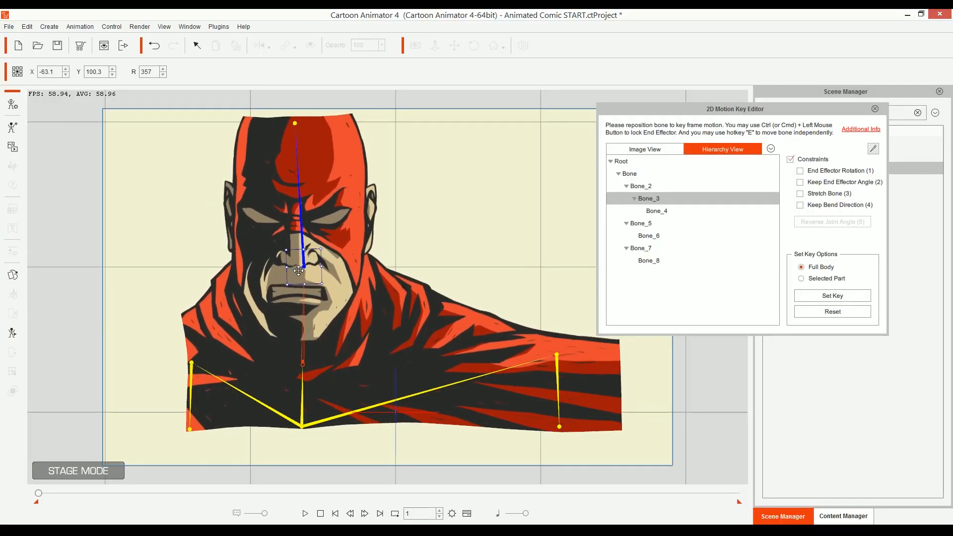
left_click_drag(735, 108, 569, 97)
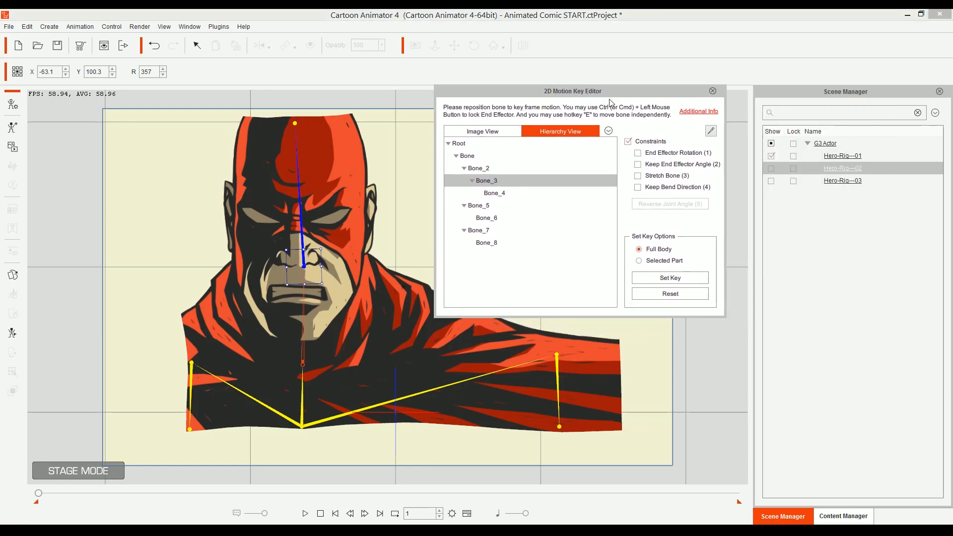
left_click(627, 141)
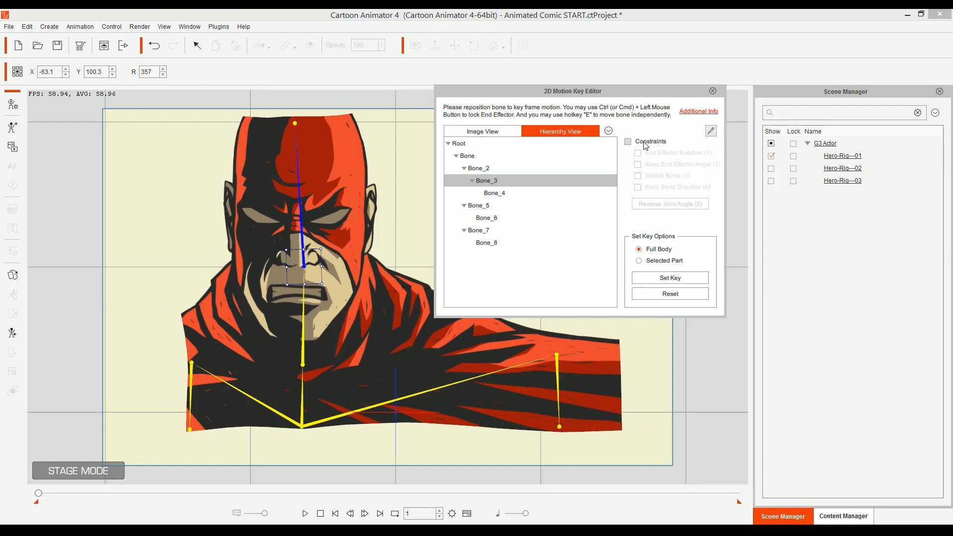
Reposition the head, adjusting its angle and height until it settles into place.
left_click_drag(303, 264, 295, 289)
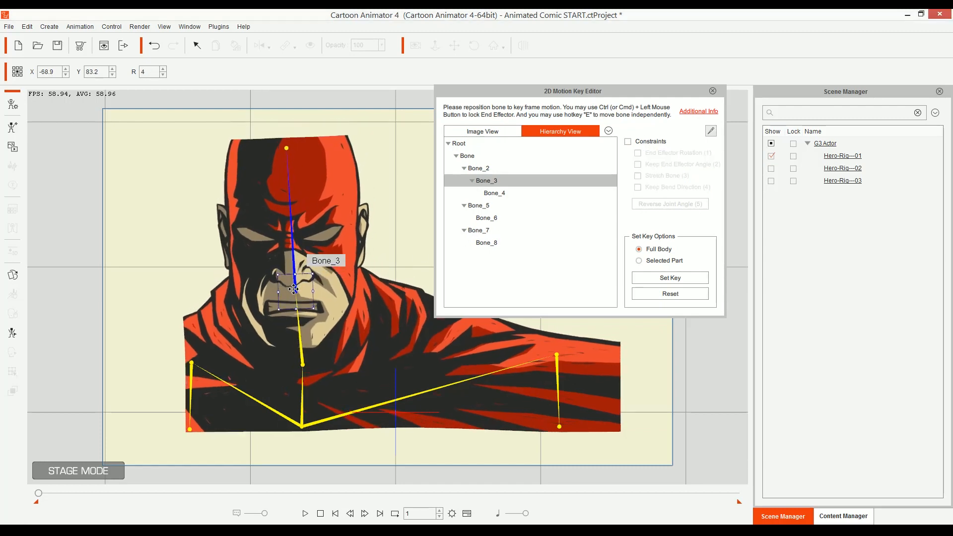
left_click_drag(294, 289, 296, 298)
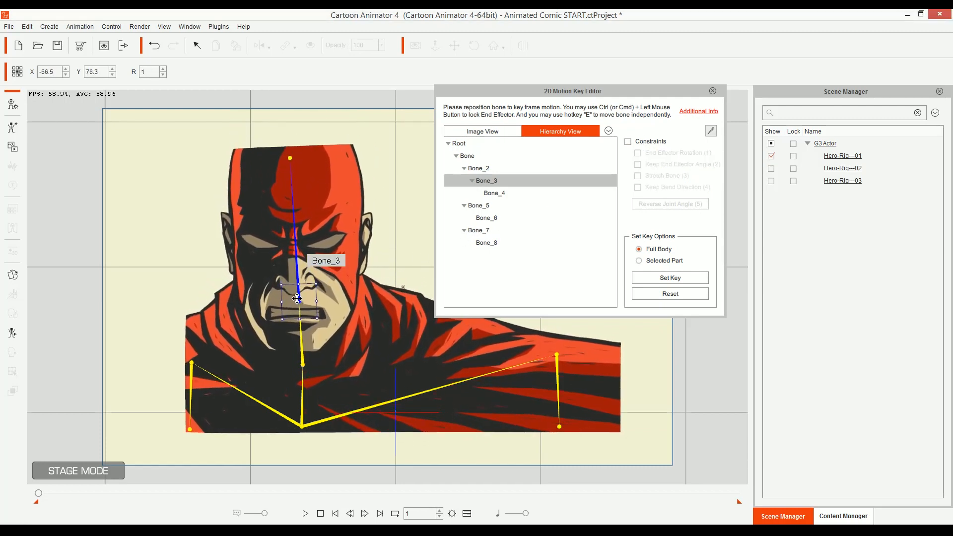
left_click_drag(297, 298, 298, 290)
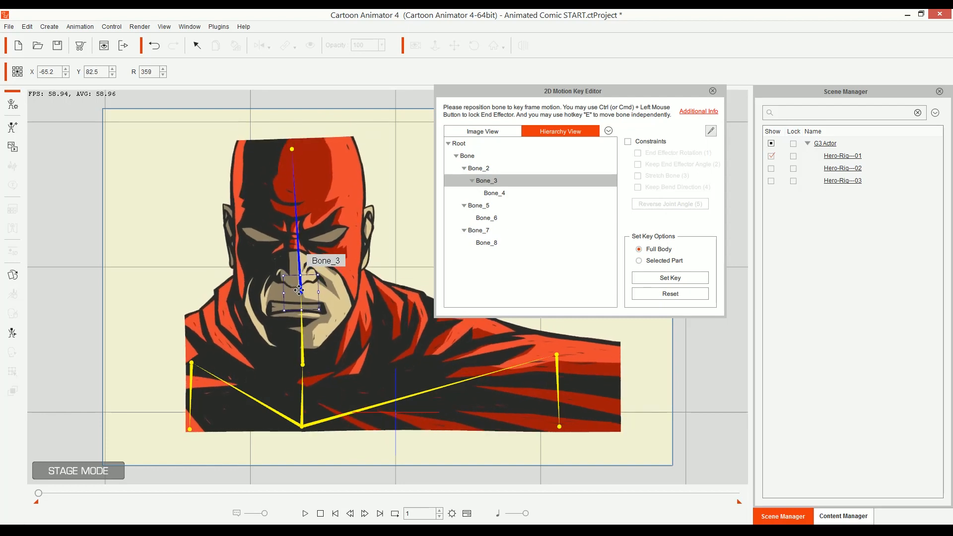
left_click_drag(298, 290, 301, 265)
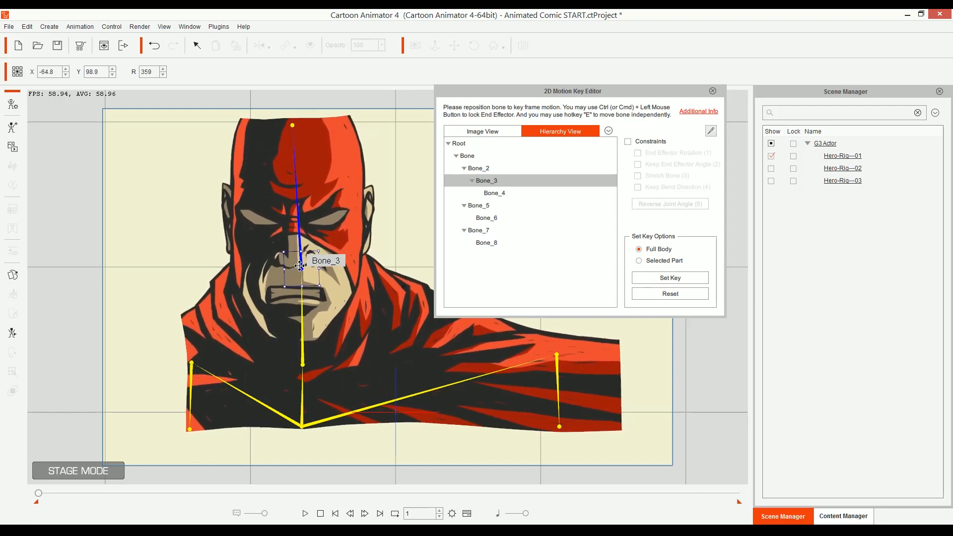
left_click_drag(298, 266, 298, 291)
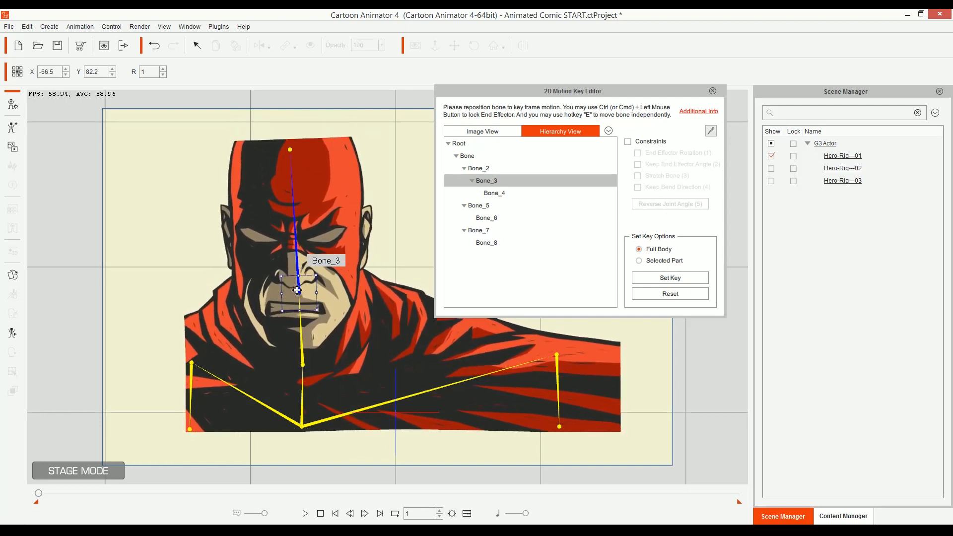
Adjust the right shoulder bone (Bone_5) and hide Hero-Rig---01.
left_click(556, 357)
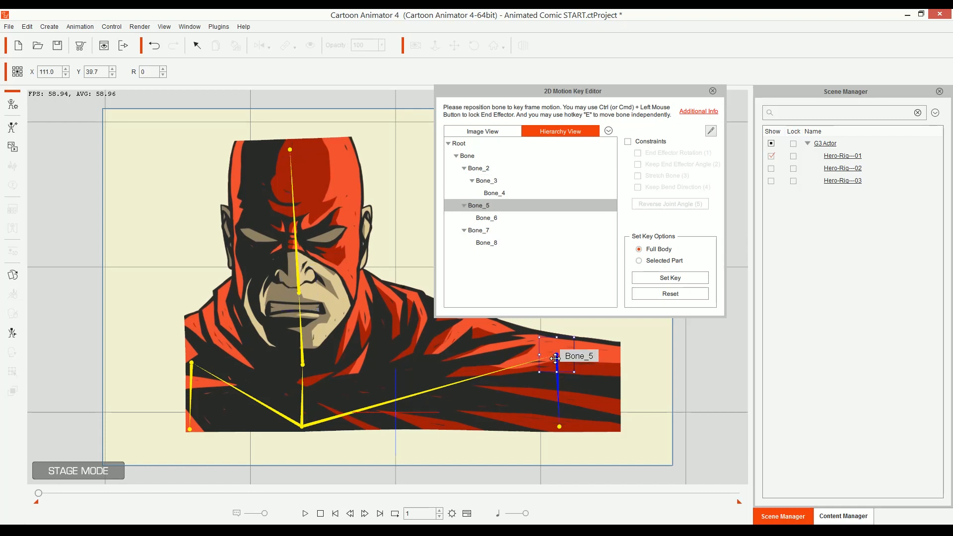
left_click_drag(556, 358, 553, 354)
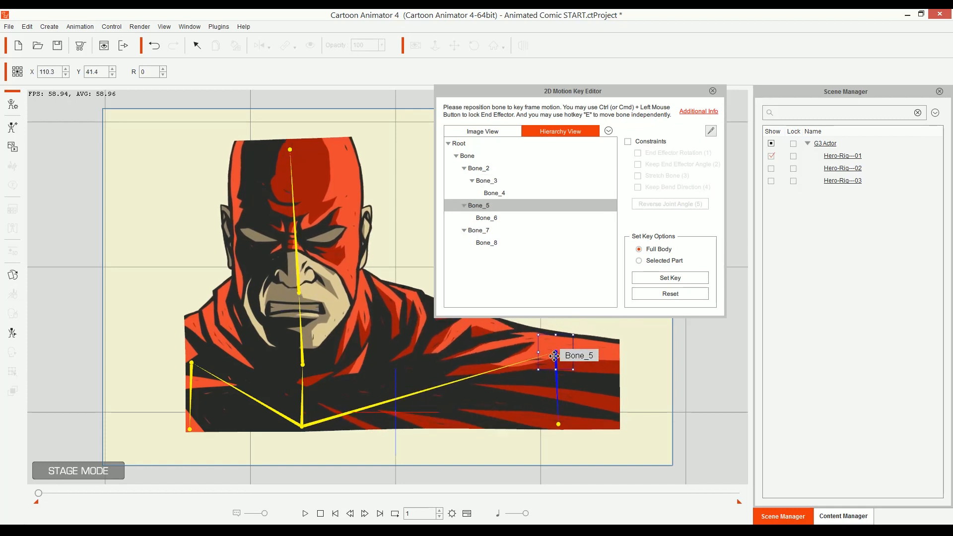
left_click(842, 155)
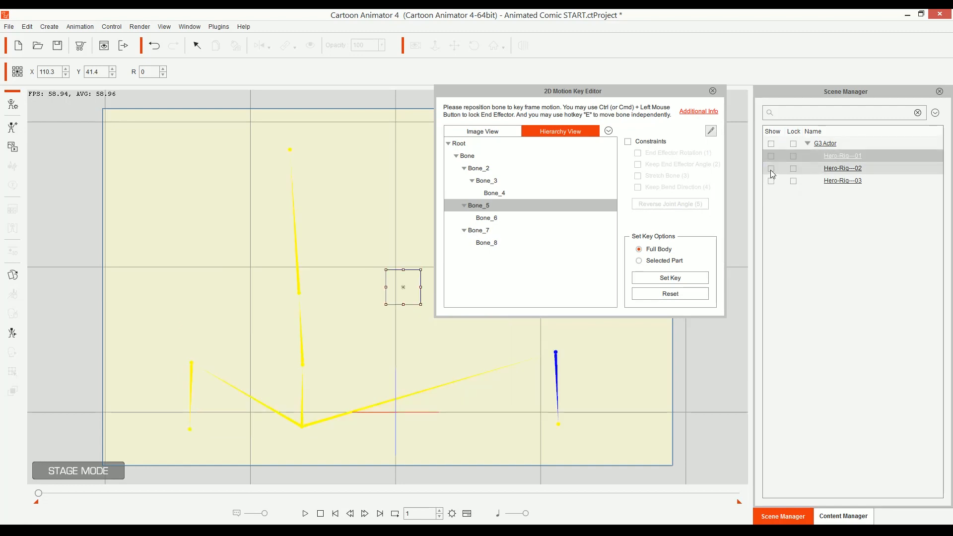
Show Hero-Rig---02, tilt its head bone down, then hide it and show Hero-Rig---03.
left_click(771, 168)
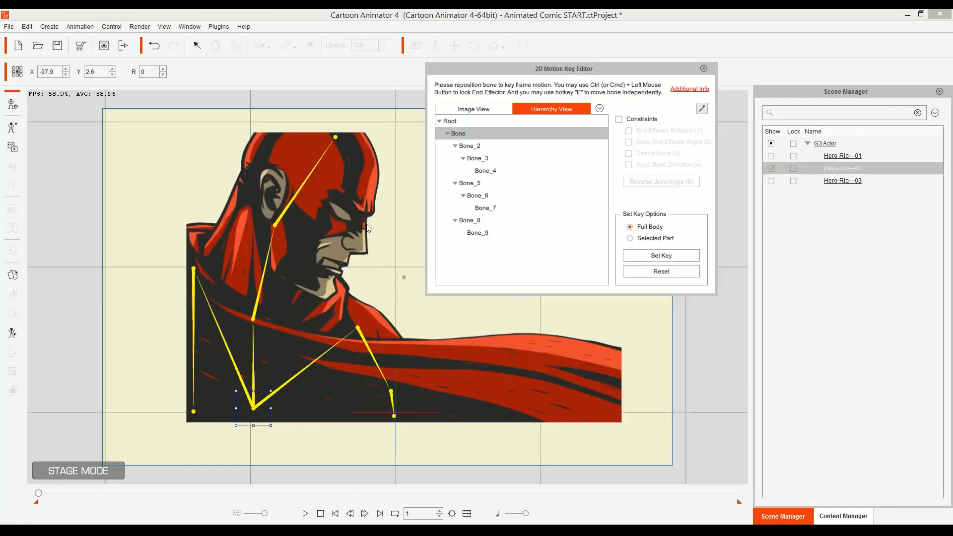
left_click(275, 225)
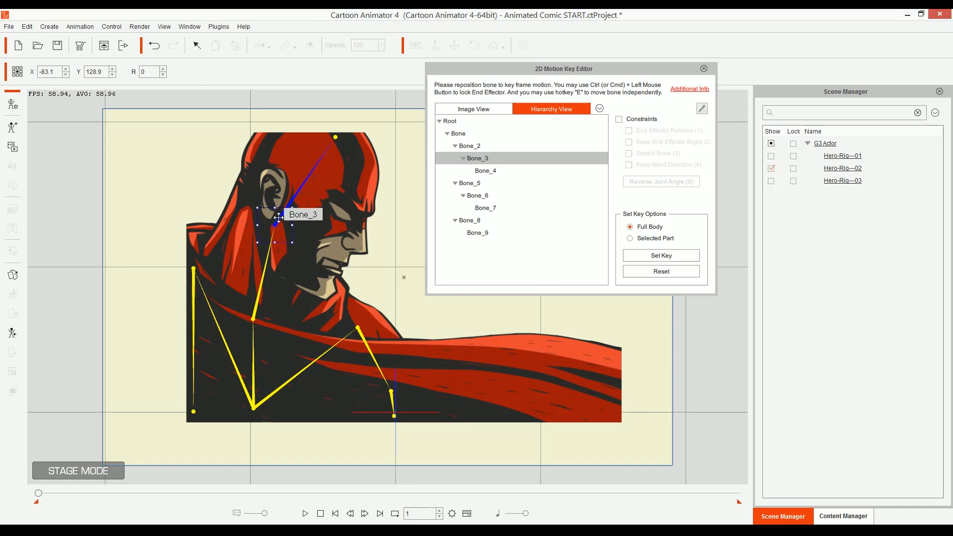
left_click_drag(278, 217, 291, 211)
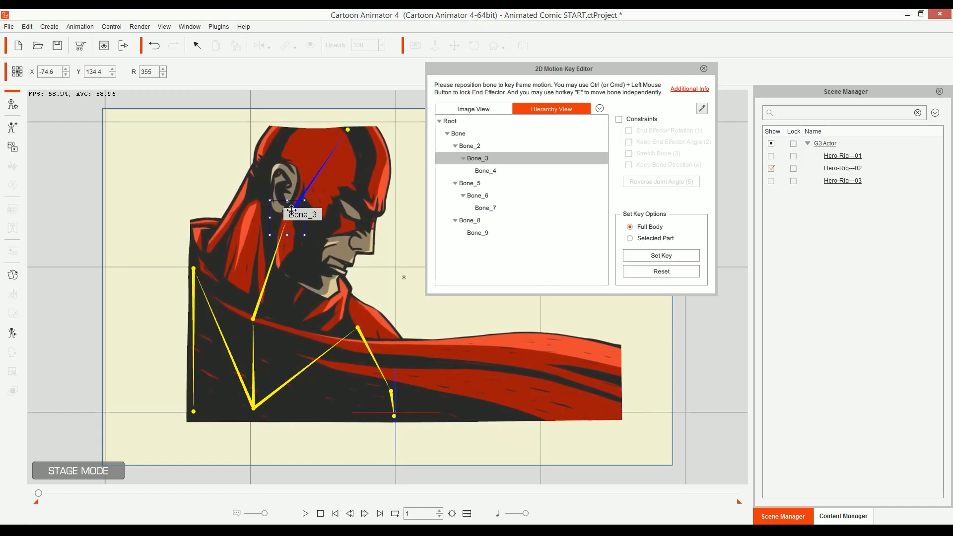
left_click_drag(290, 210, 287, 208)
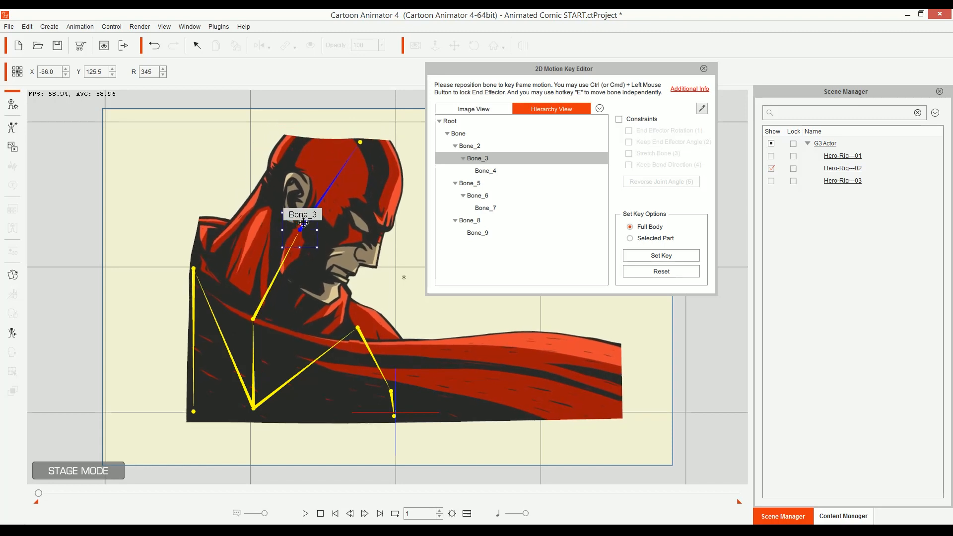
left_click_drag(303, 228, 298, 227)
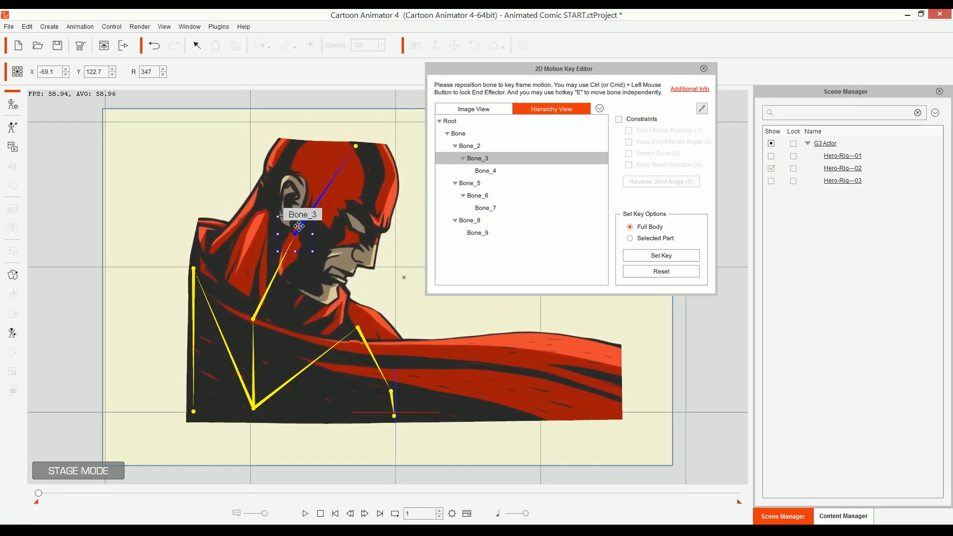
left_click_drag(298, 226, 290, 214)
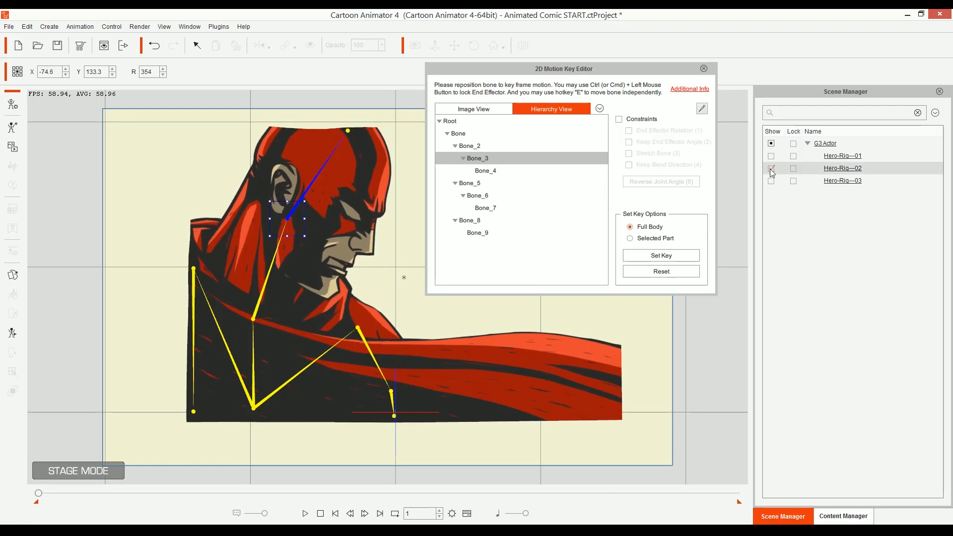
left_click(771, 168)
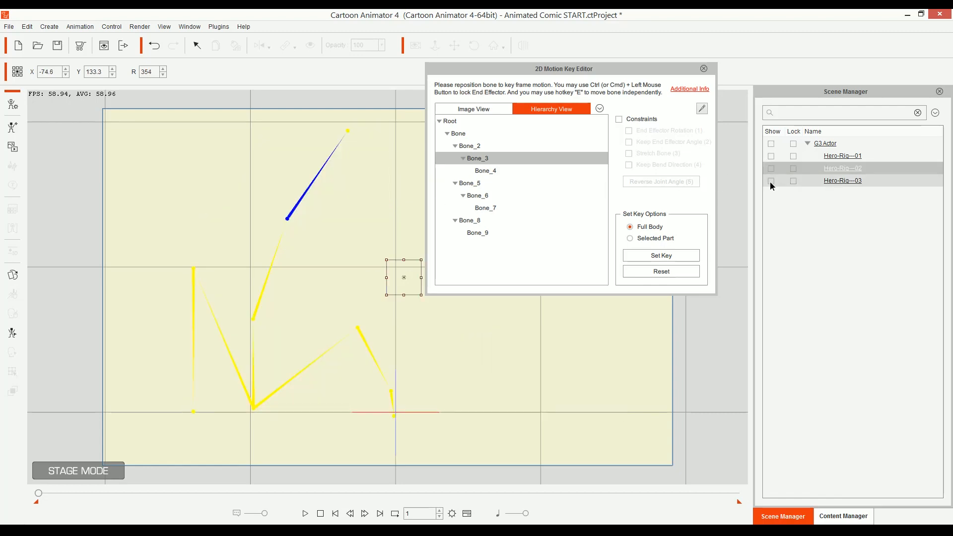
left_click(771, 180)
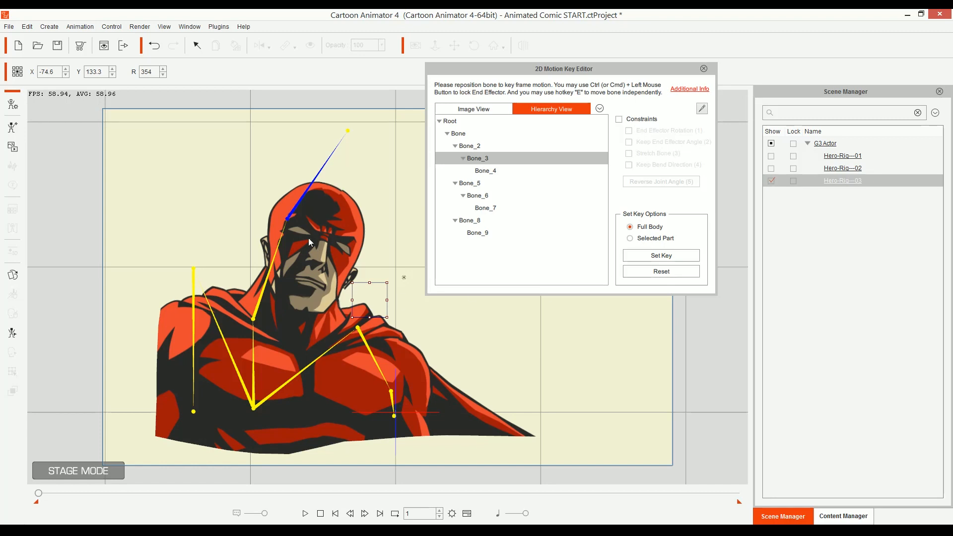
Restore Hero-Rig---03 as the visible rig and pose its torso, neck and right shoulder.
left_click(703, 68)
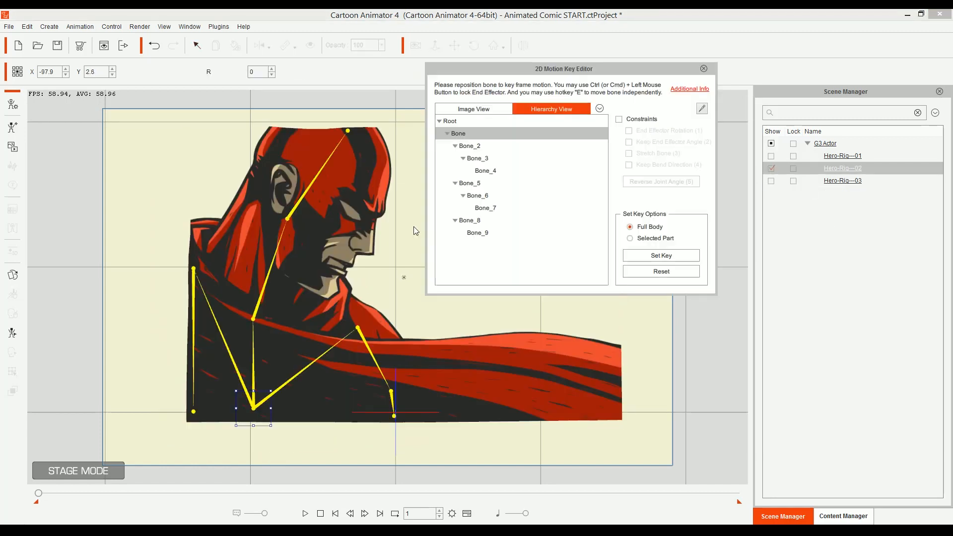
left_click(703, 68)
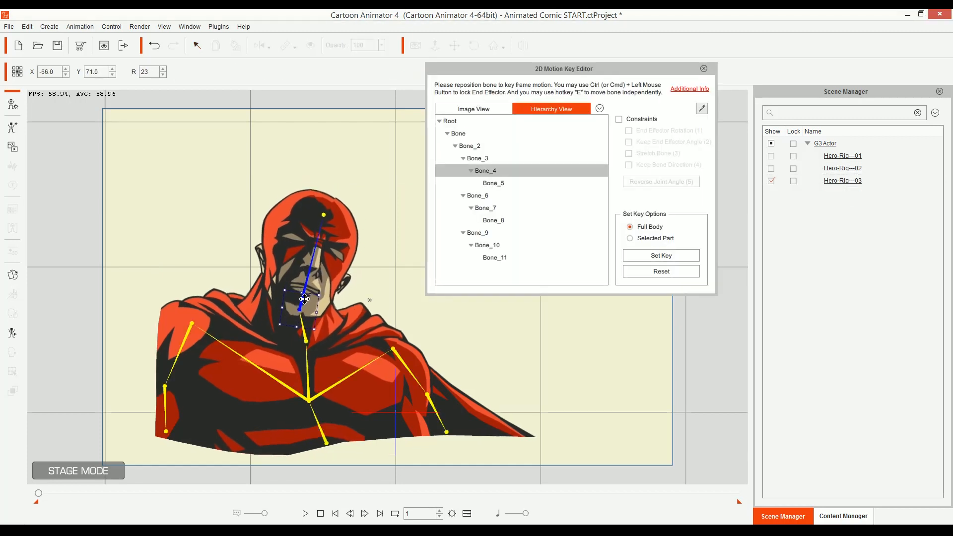
mouse_move(304, 340)
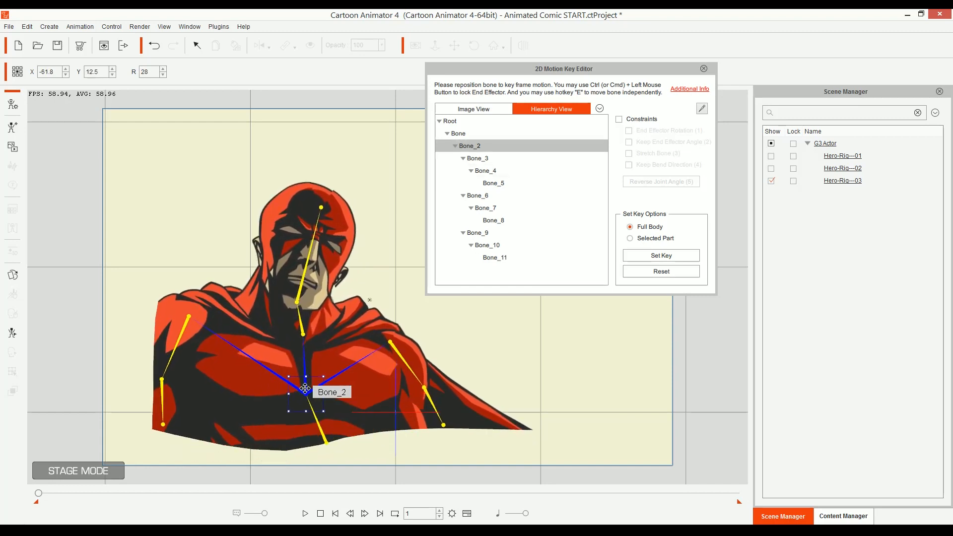
left_click_drag(305, 389, 302, 328)
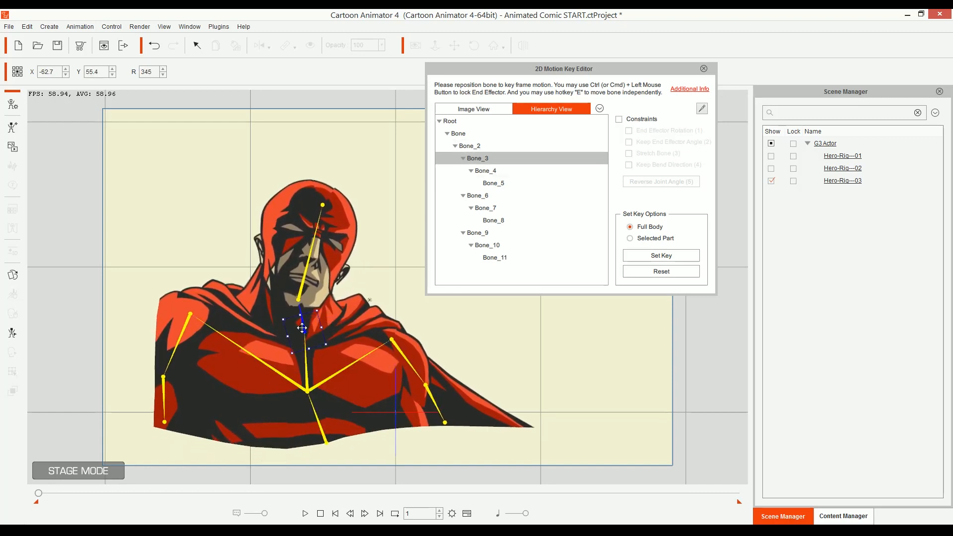
left_click_drag(302, 329, 304, 292)
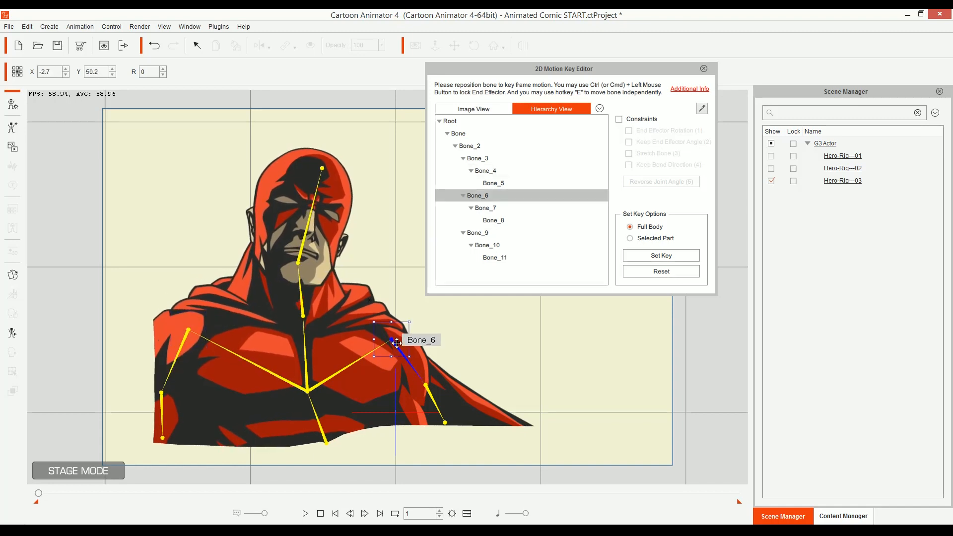
left_click_drag(396, 343, 402, 354)
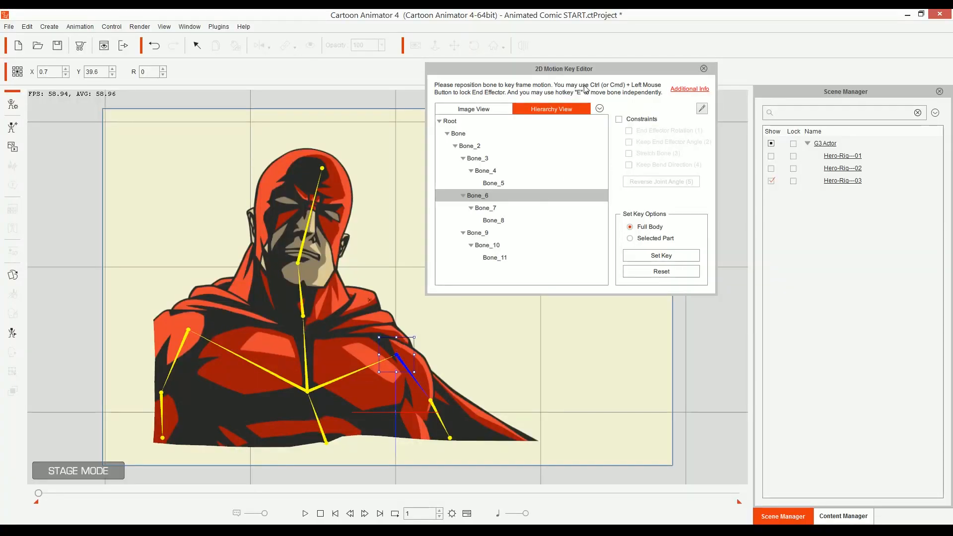
left_click_drag(563, 68, 688, 87)
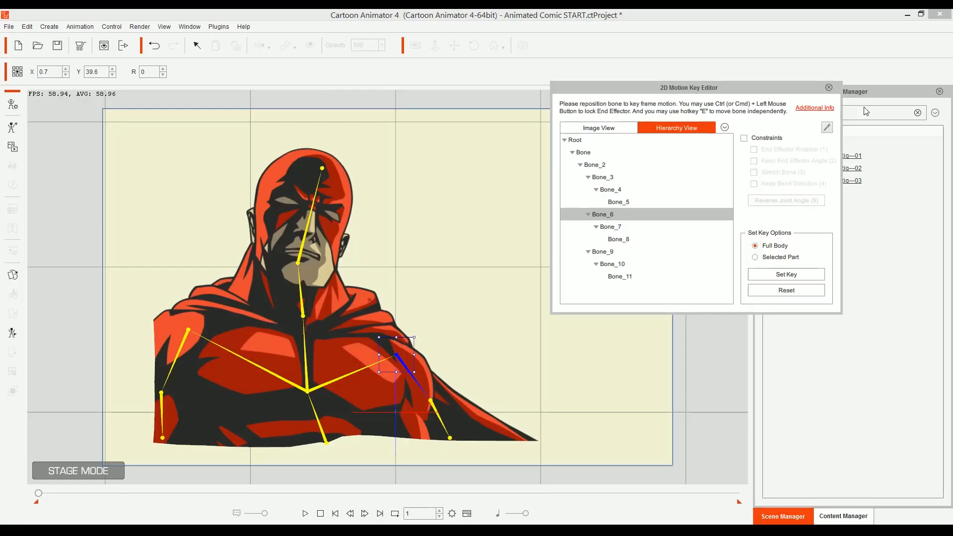
Show Hero-Rig---01 and Hero-Rig---02 alongside Hero-Rig---03 and open the Timeline.
left_click(827, 87)
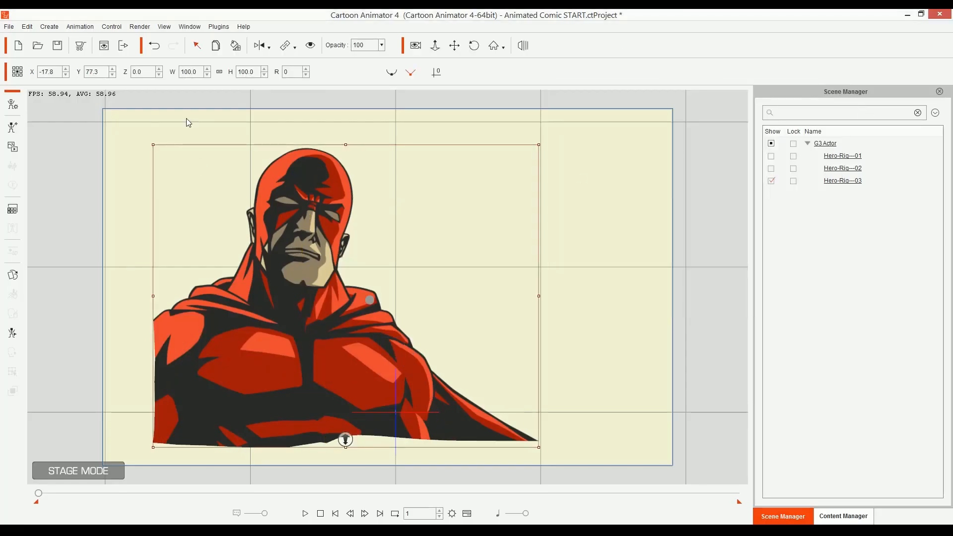
left_click(771, 167)
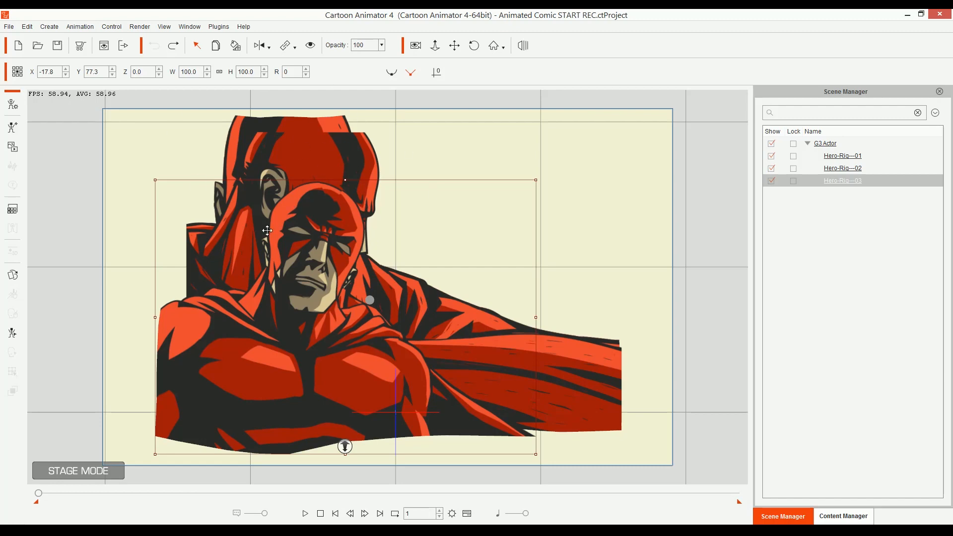
mouse_move(260, 126)
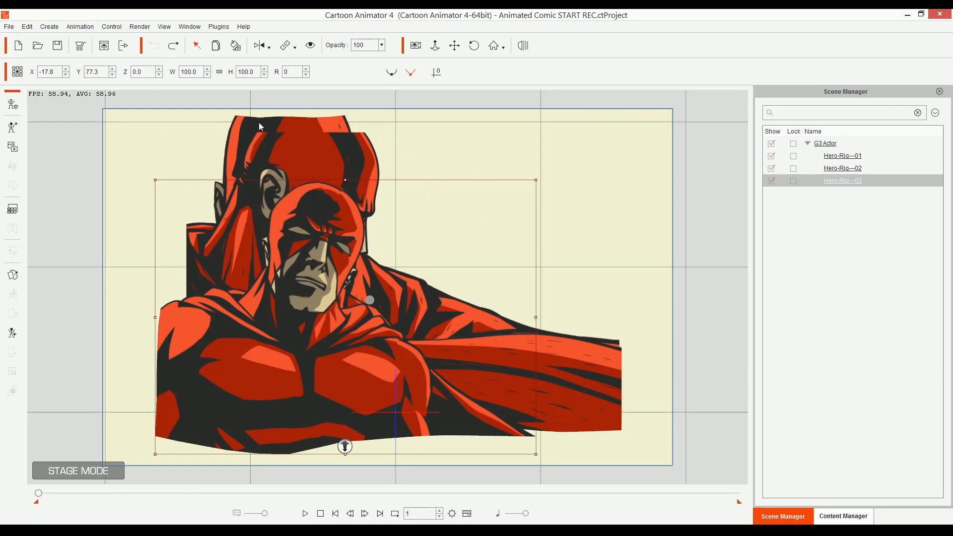
mouse_move(477, 533)
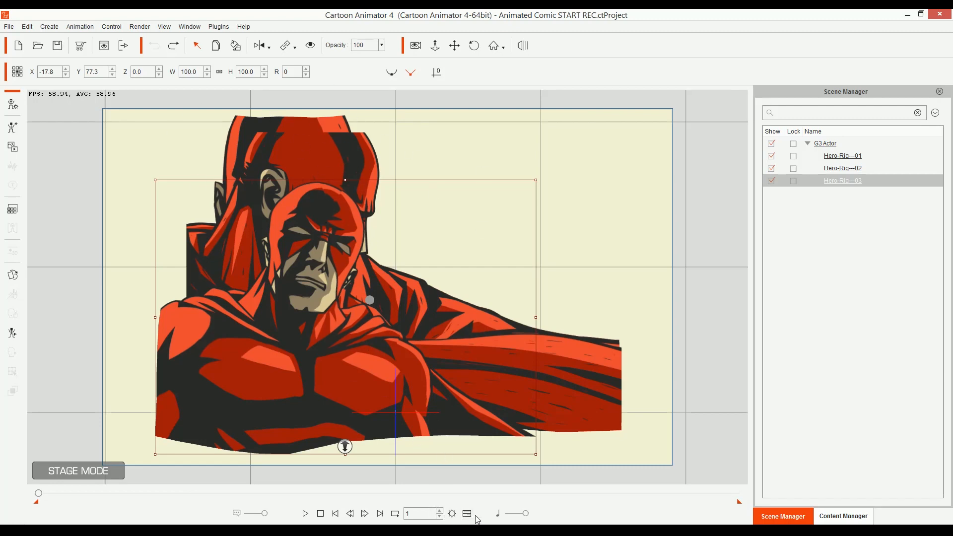
left_click(467, 514)
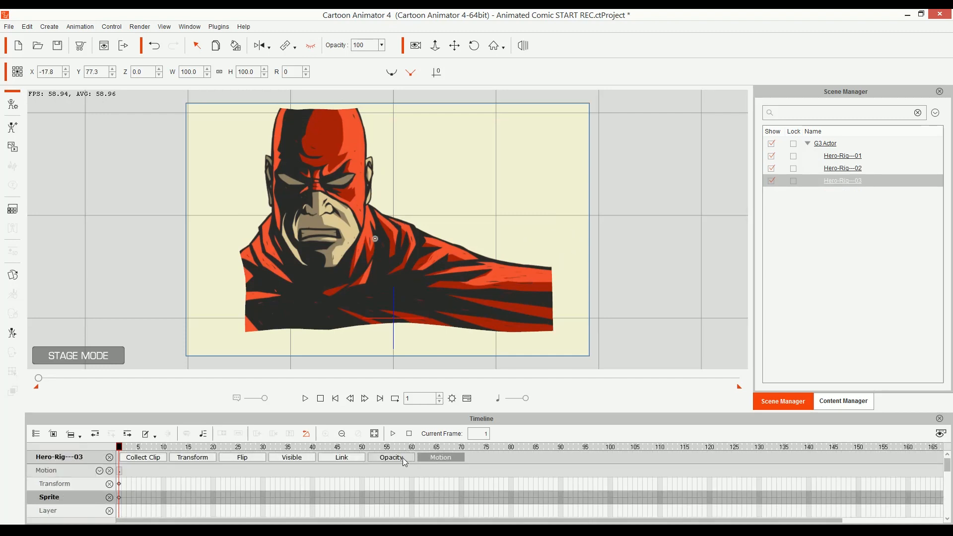
Show only Hero-Rig---03's tracks in the timeline and open its Visible track.
left_click(390, 457)
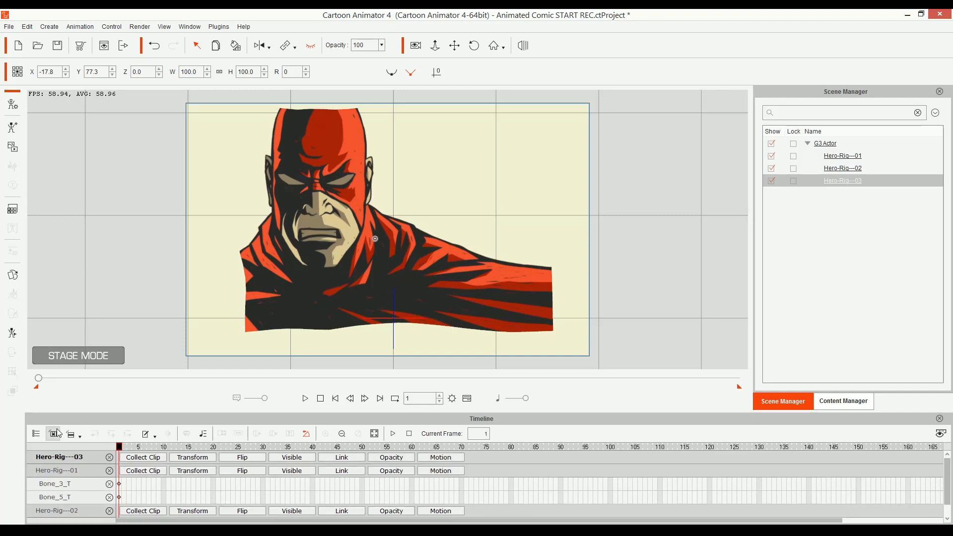
left_click(51, 433)
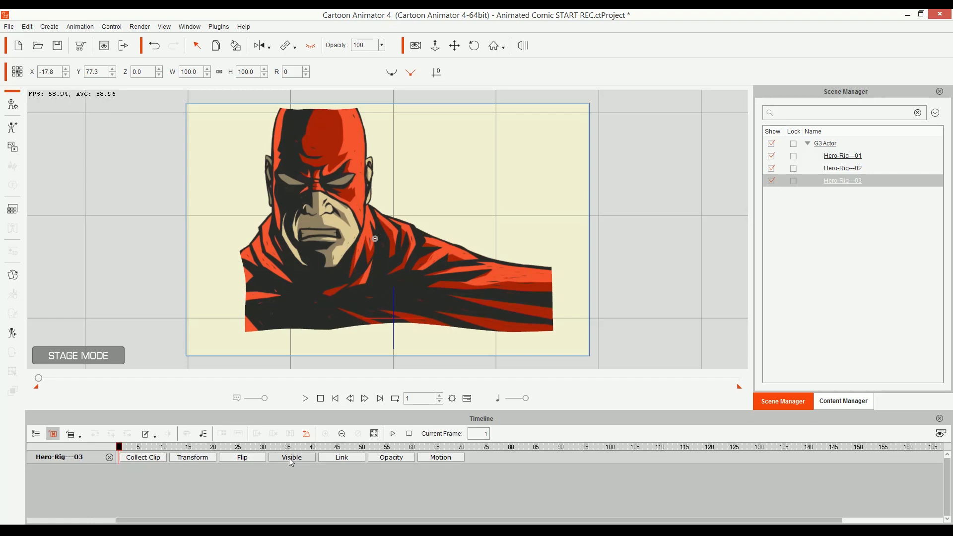
left_click(291, 458)
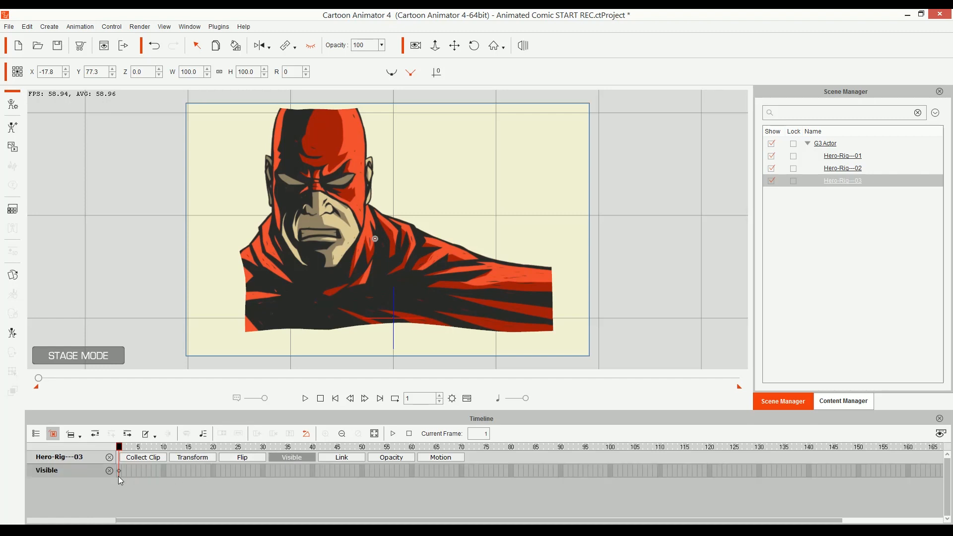
mouse_move(122, 476)
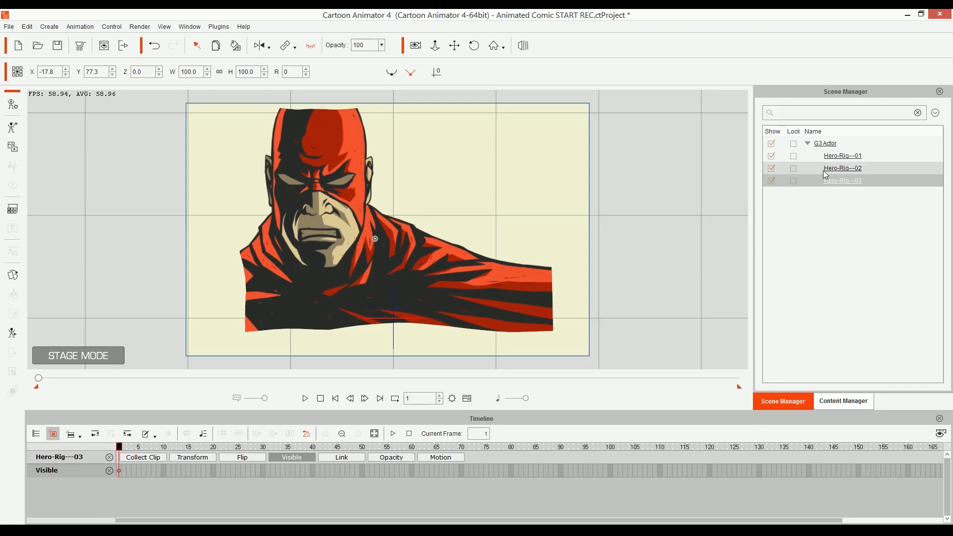
left_click(842, 168)
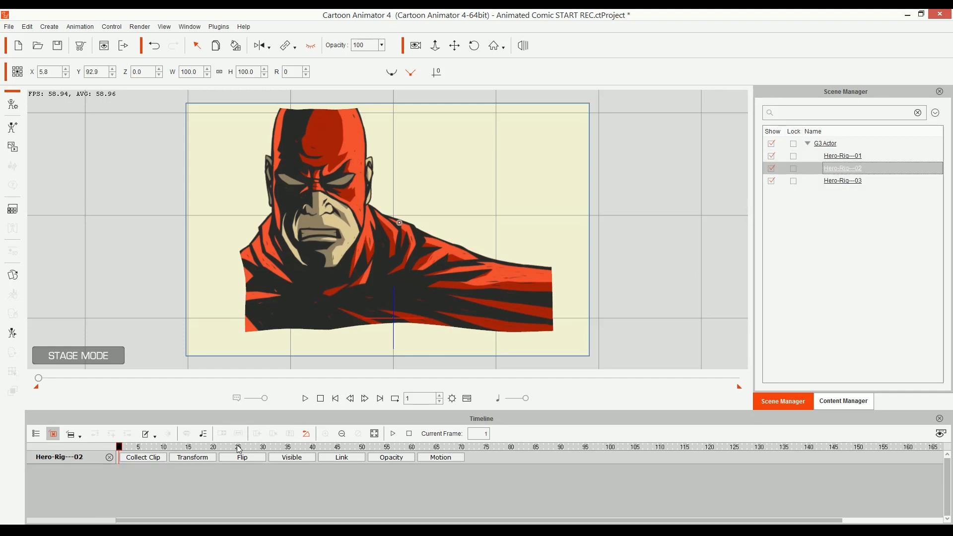
Key Hero-Rig---02's visibility at frame 30, then move the playhead to frame 125.
left_click(262, 447)
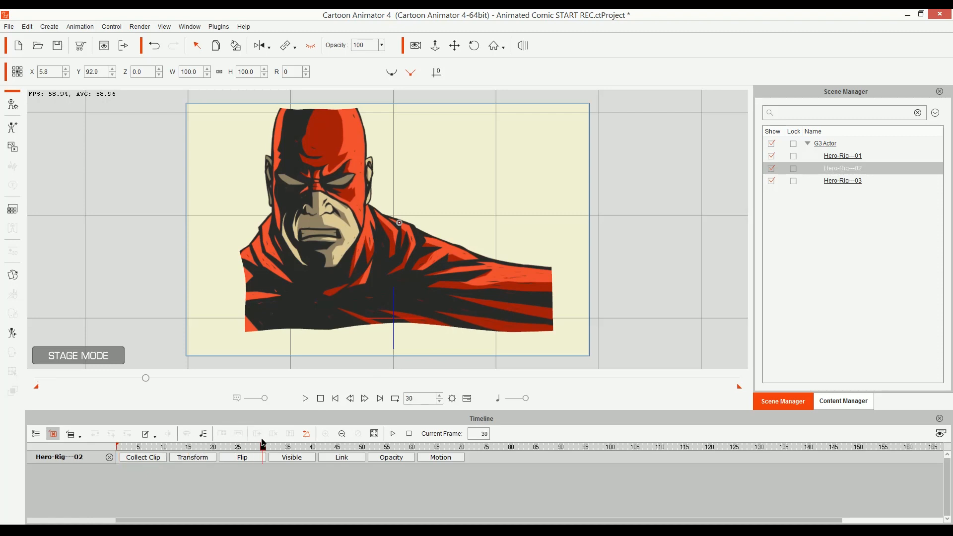
left_click(291, 457)
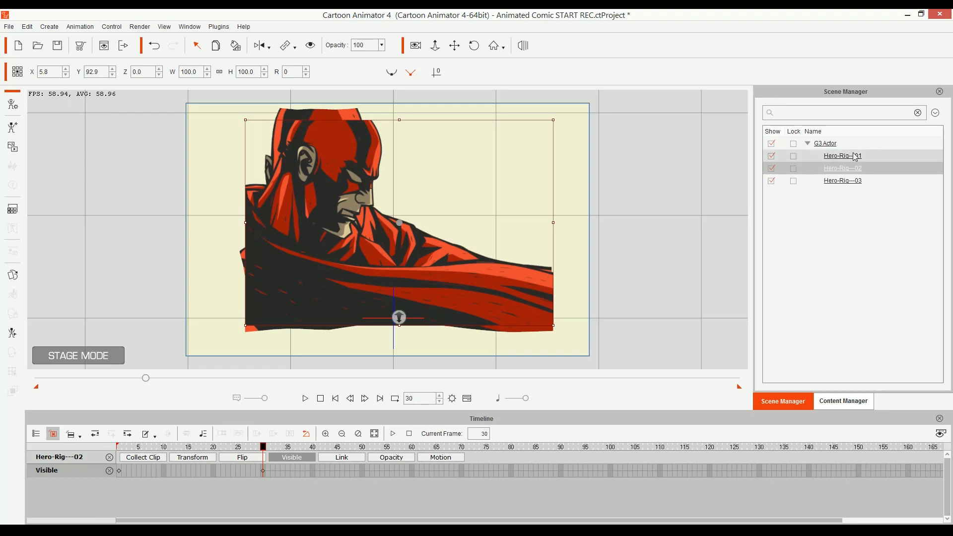
left_click(842, 155)
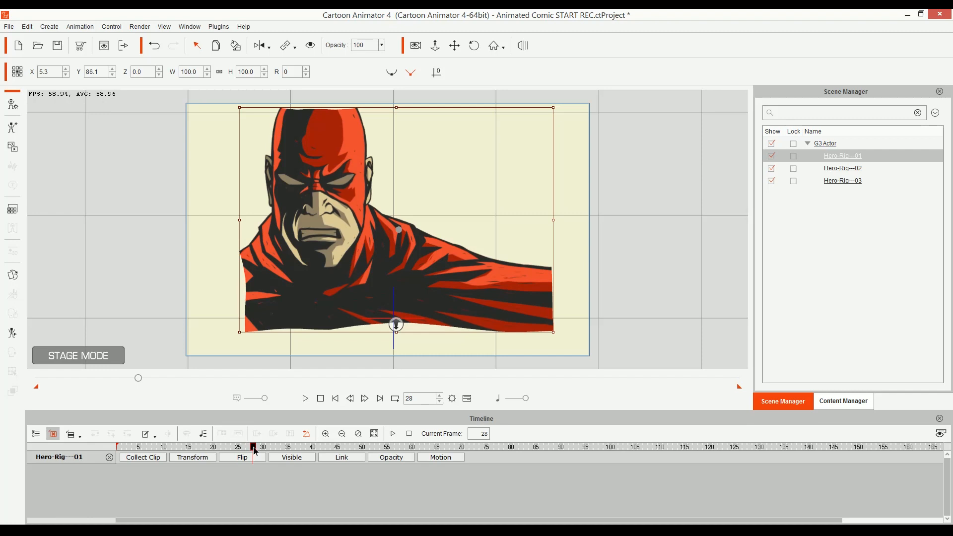
left_click(378, 446)
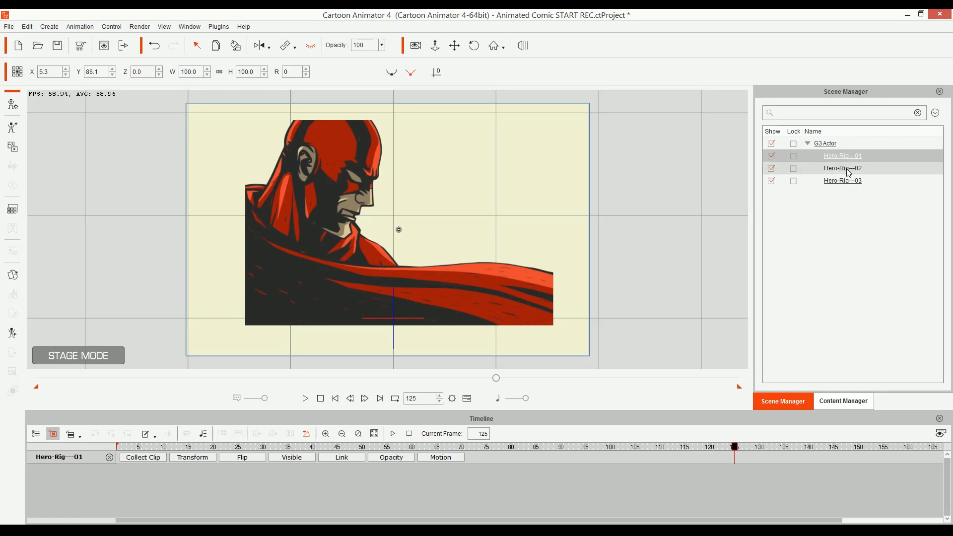
Add frame-125 visibility keys for Hero-Rig---03 and Hero-Rig---02.
left_click(843, 181)
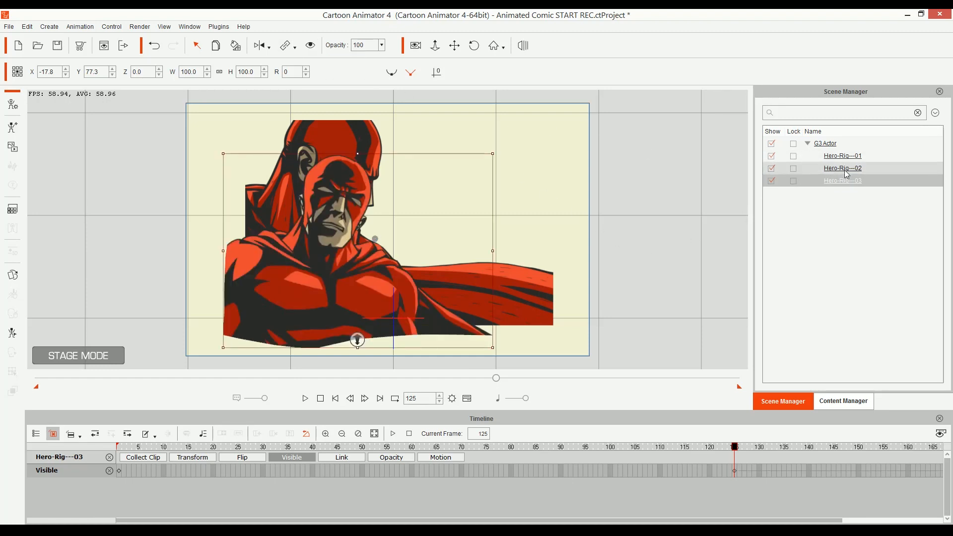
left_click(843, 168)
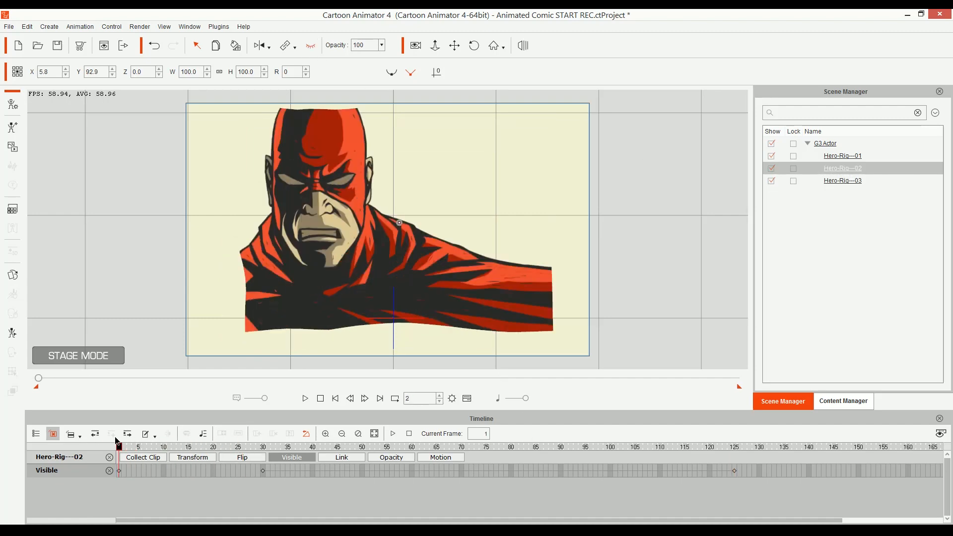
left_click(305, 398)
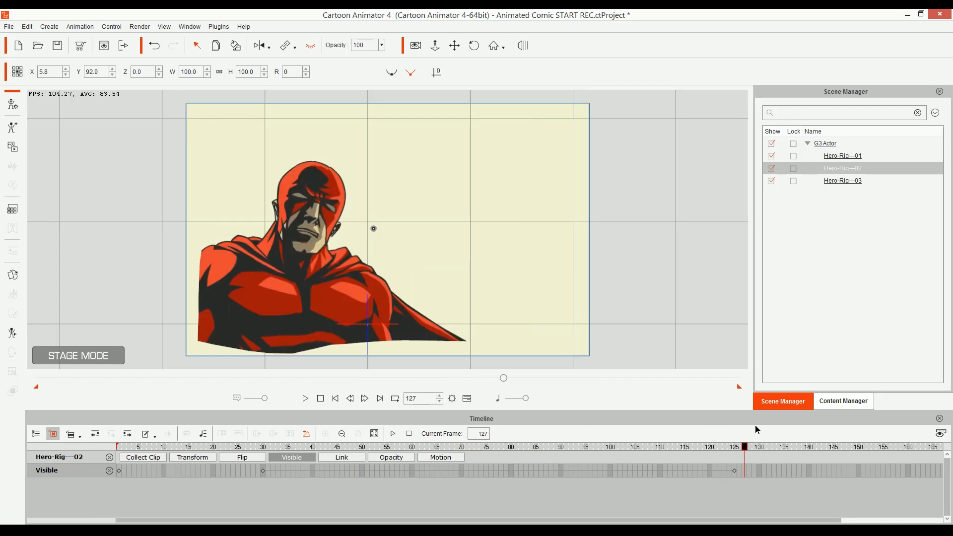
left_click(397, 447)
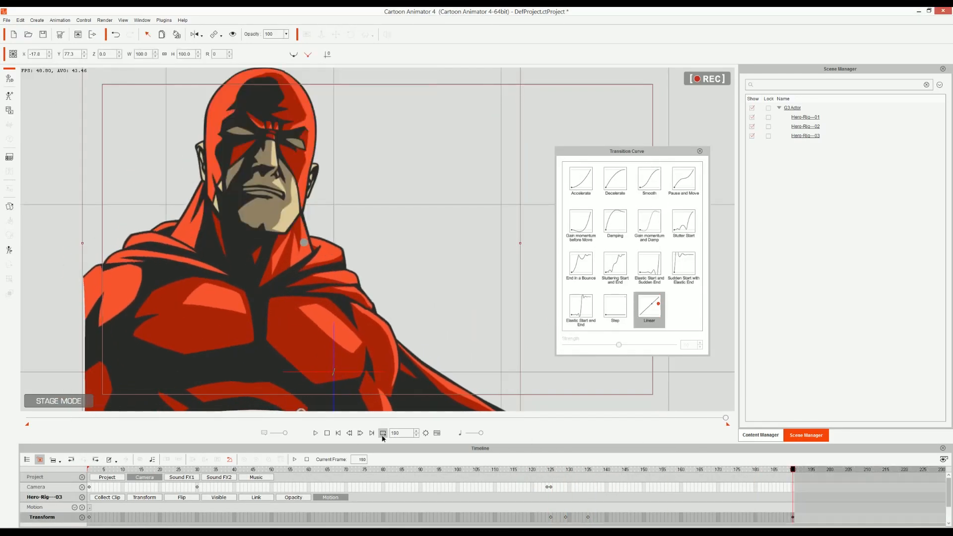
Ease the frame-125 camera key with a Smooth transition curve, then rewind and play the comic.
left_click(649, 180)
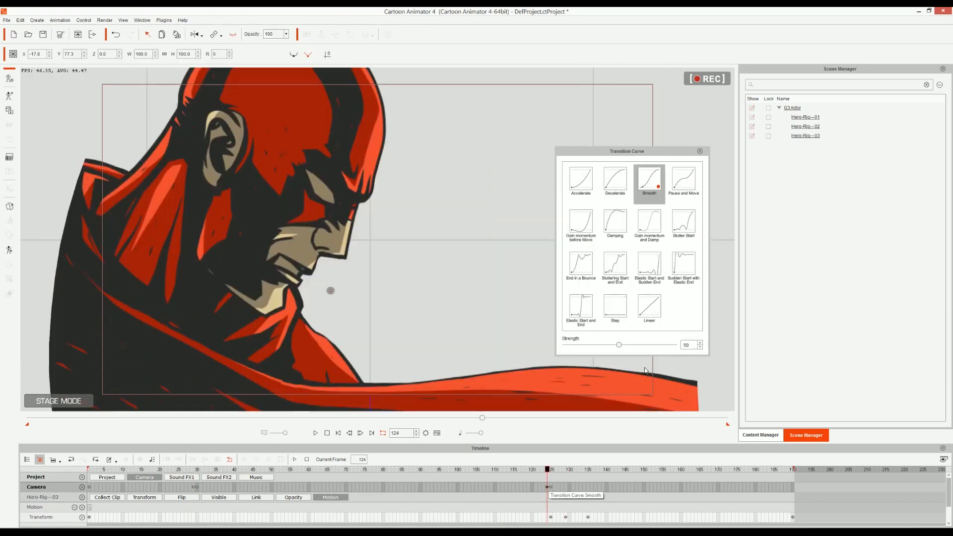
left_click(314, 433)
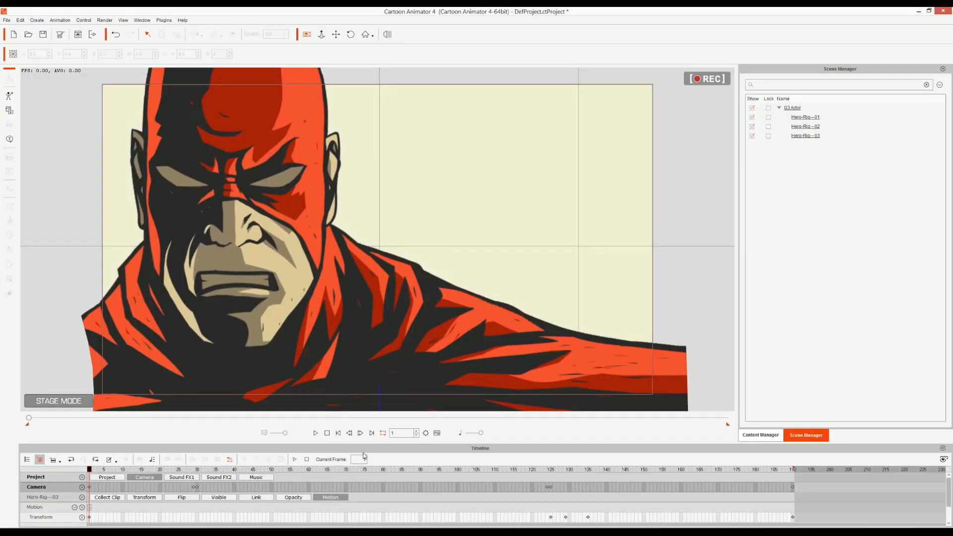
left_click(316, 433)
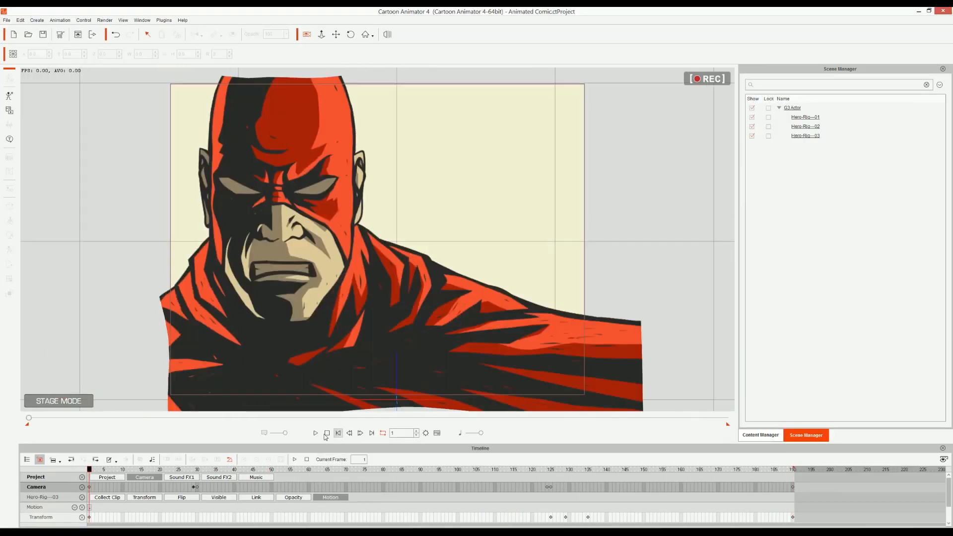
left_click(316, 433)
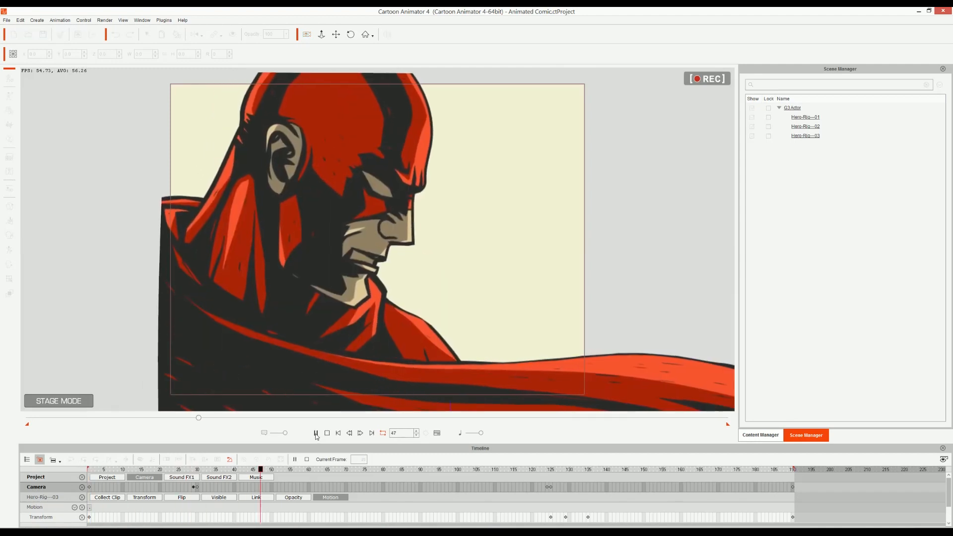